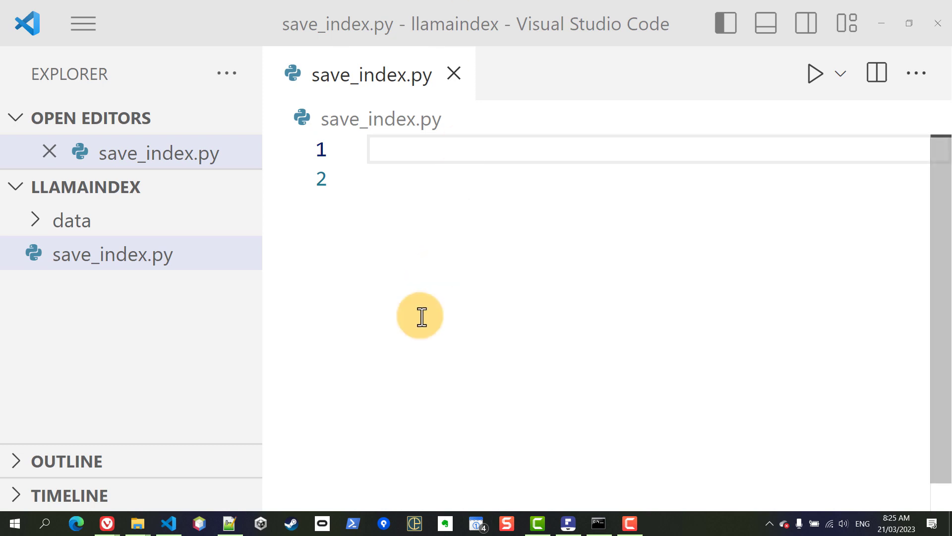
Add outline comments # import packages, # init a loader and # read the docs
text(# import packages)
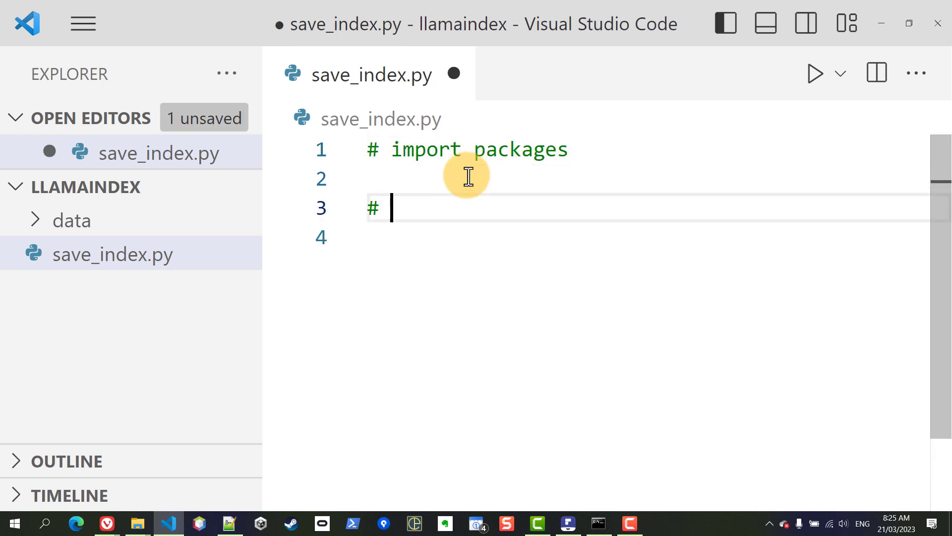
text(init)
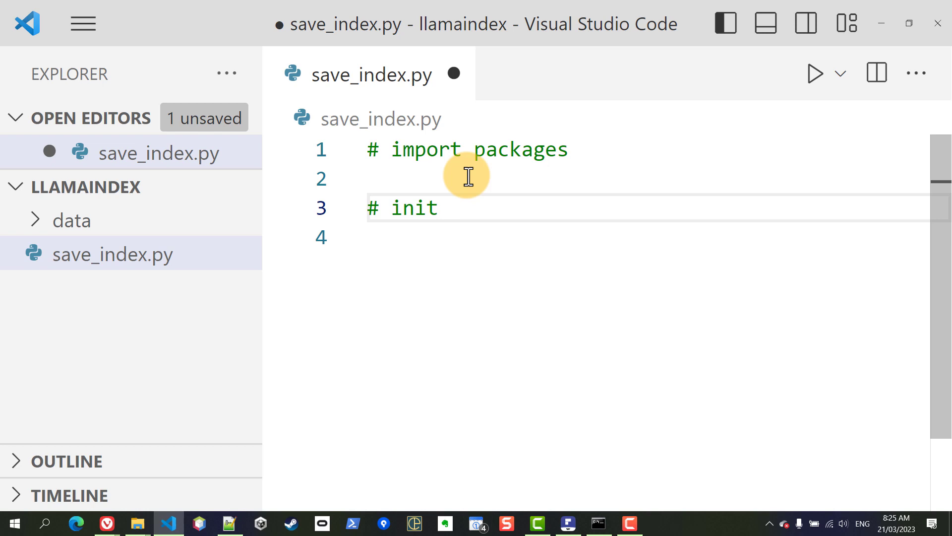
text(a loader)
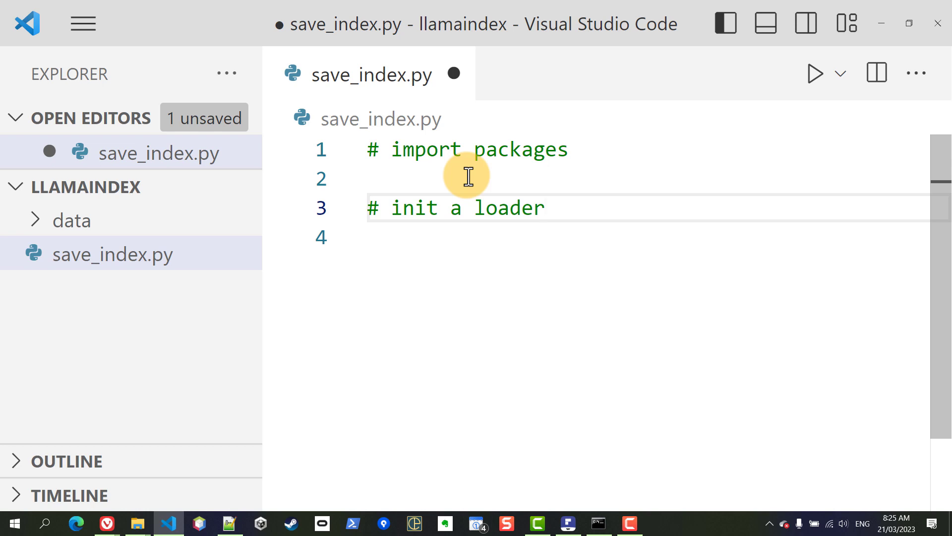
text(# r)
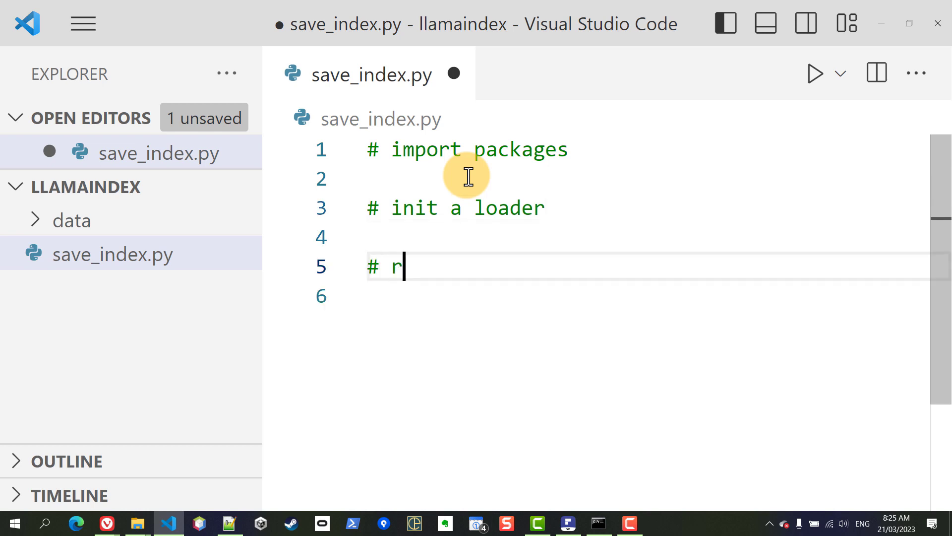
text(ead the docs)
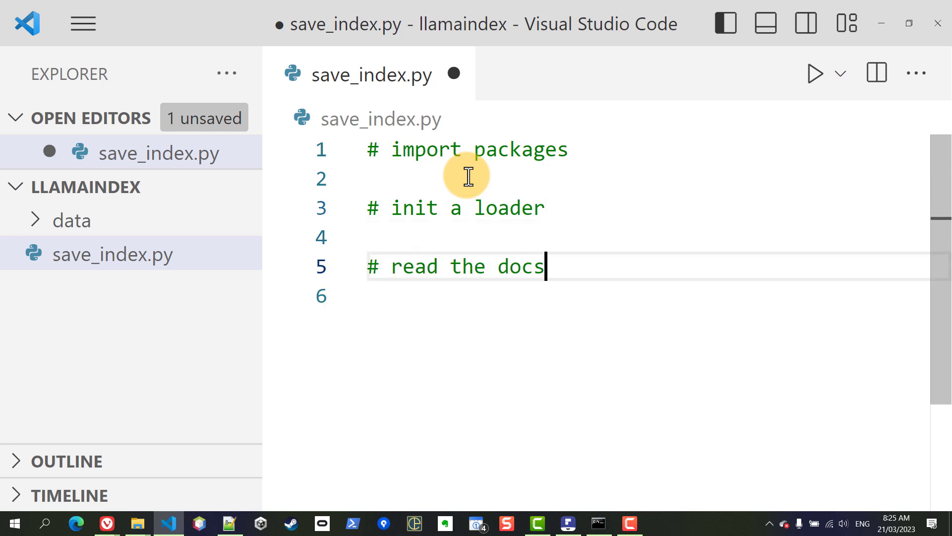
Add the remaining outline comments # create index and # save index to disk
key(enter)
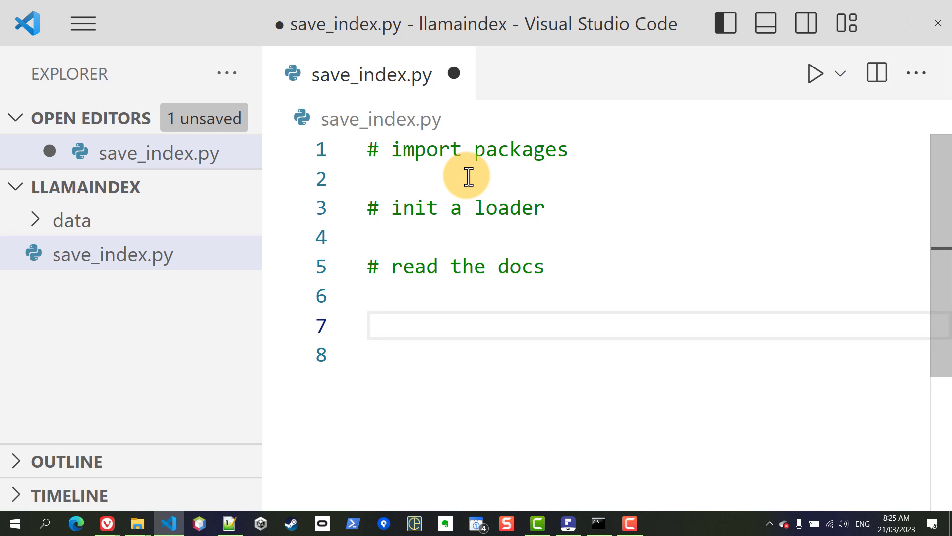
text(# create index)
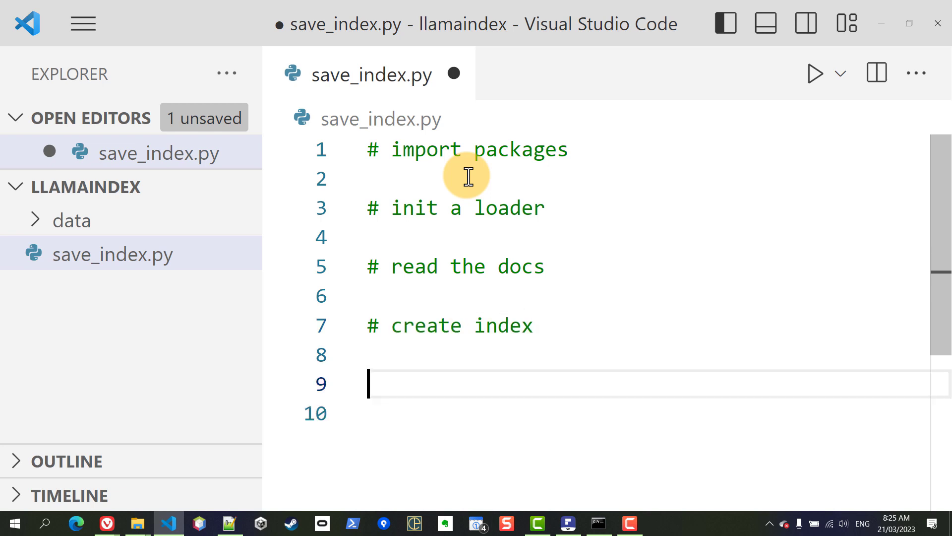
text(# save inde)
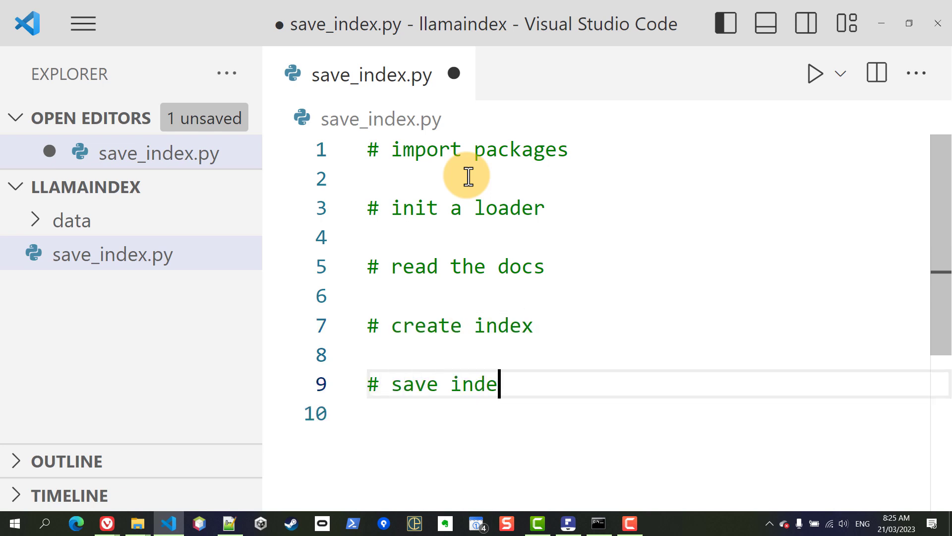
text(x to disk)
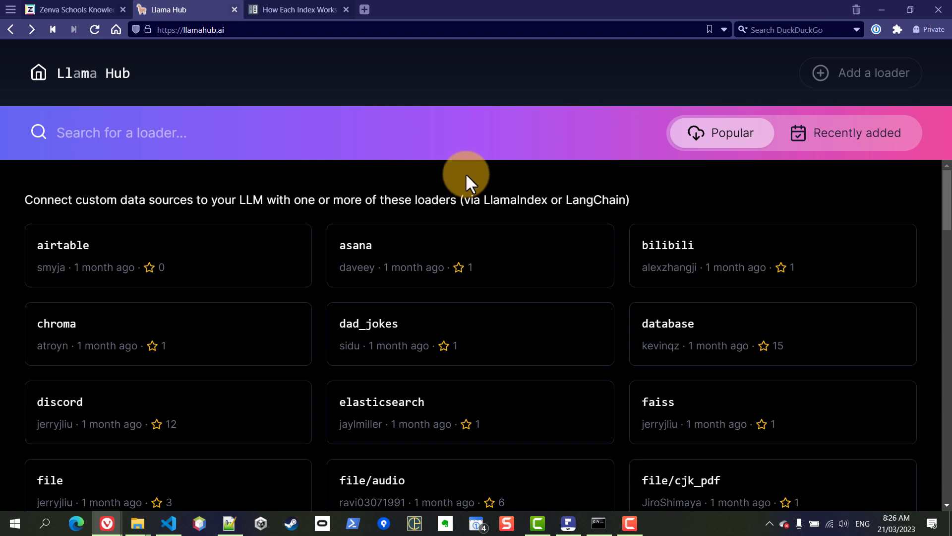
mouse_move(492, 205)
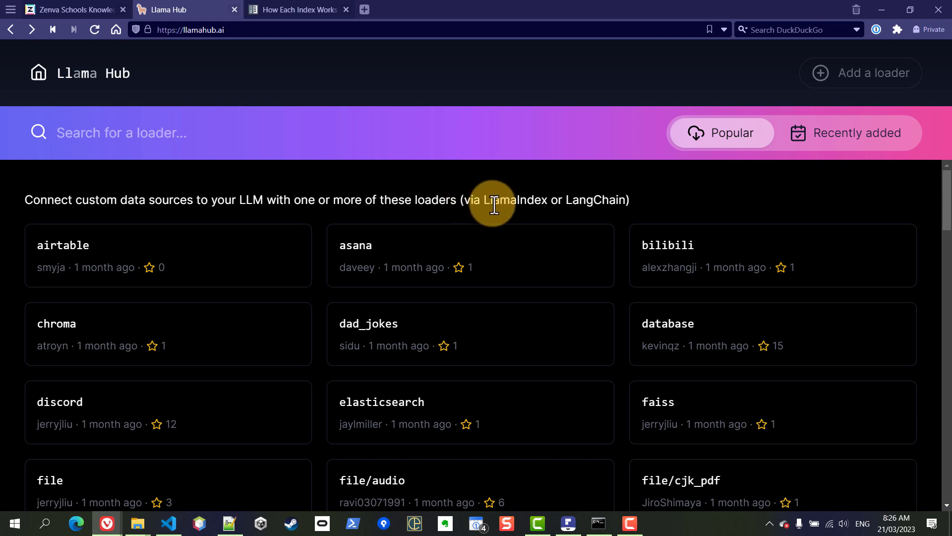
mouse_move(273, 75)
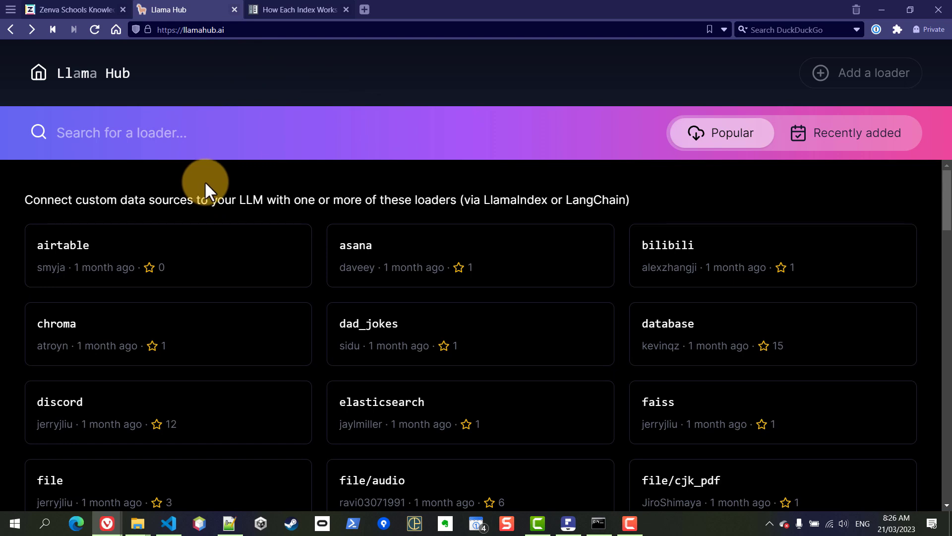
mouse_move(63, 251)
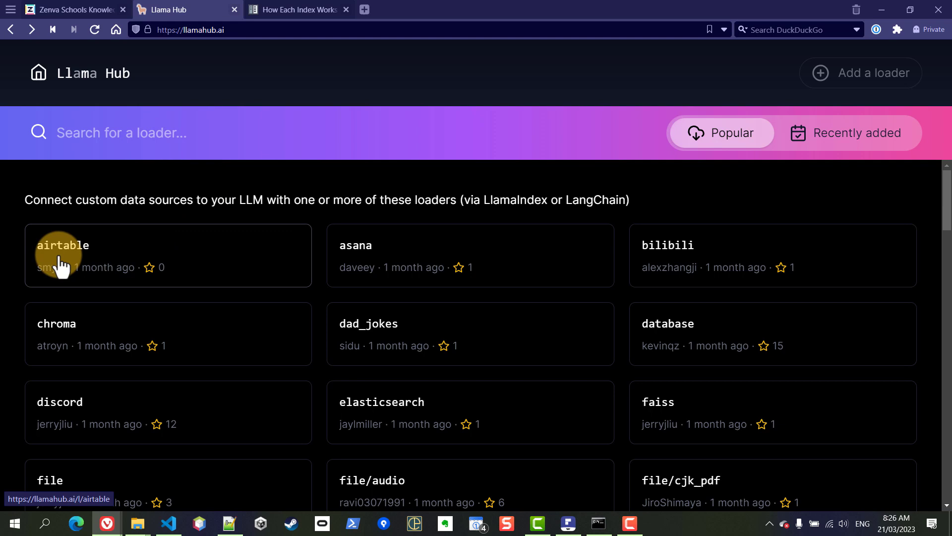
mouse_move(331, 244)
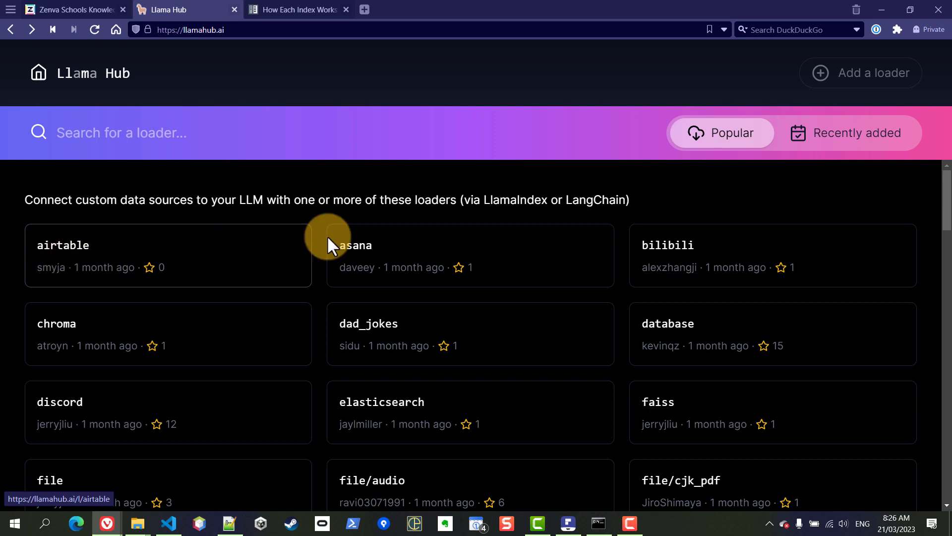
mouse_move(200, 406)
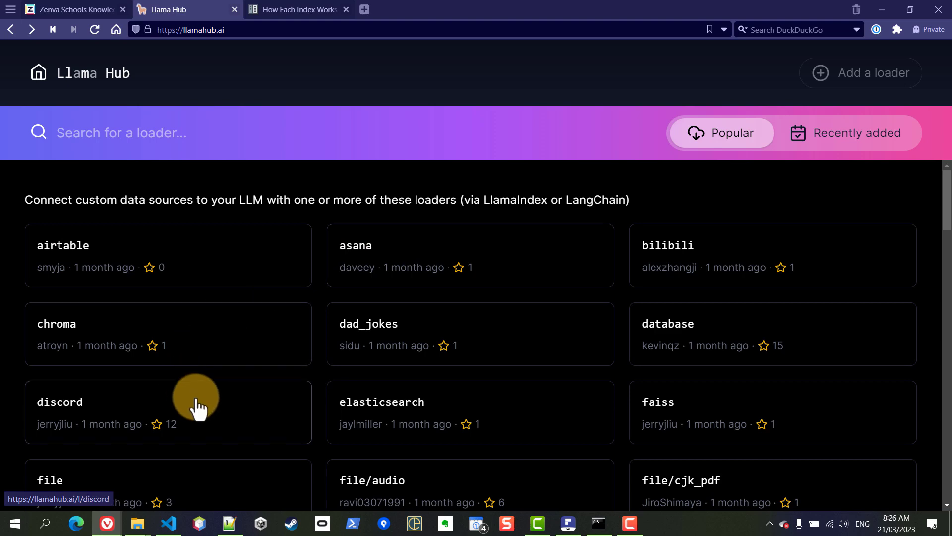
Scroll the Llama Hub loader catalogue down to the file-based loaders
scroll(down, 3)
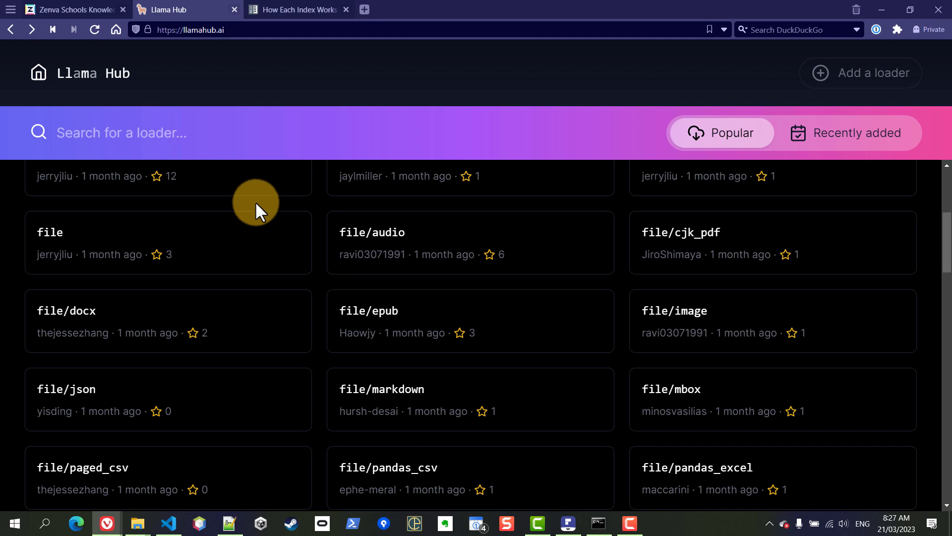
mouse_move(66, 243)
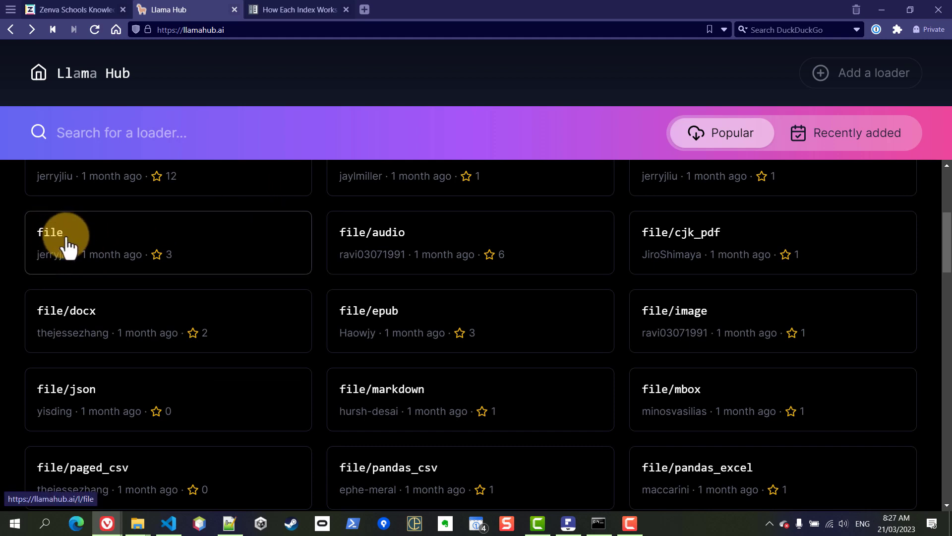
Open the File Loader page and read its SimpleDirectoryReader usage example
click(51, 232)
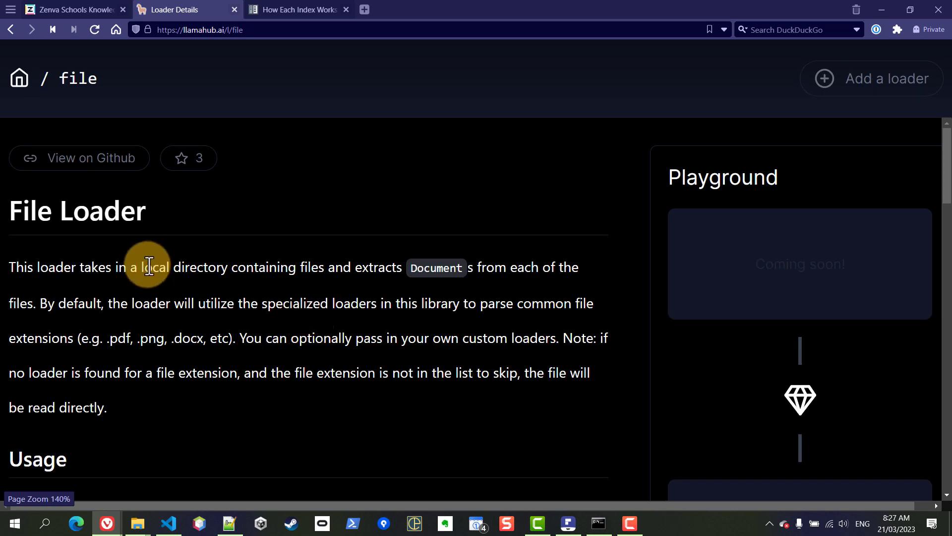
drag(146, 266, 286, 267)
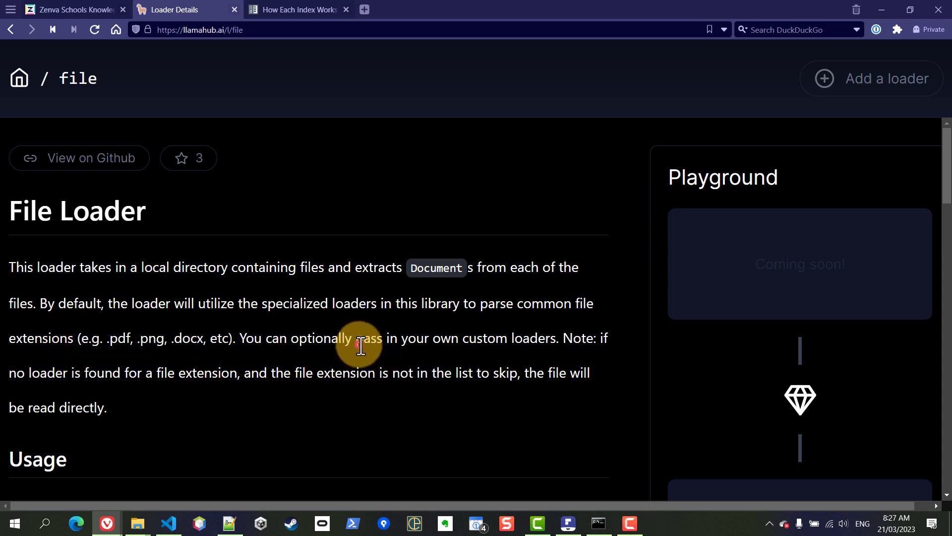
mouse_move(346, 319)
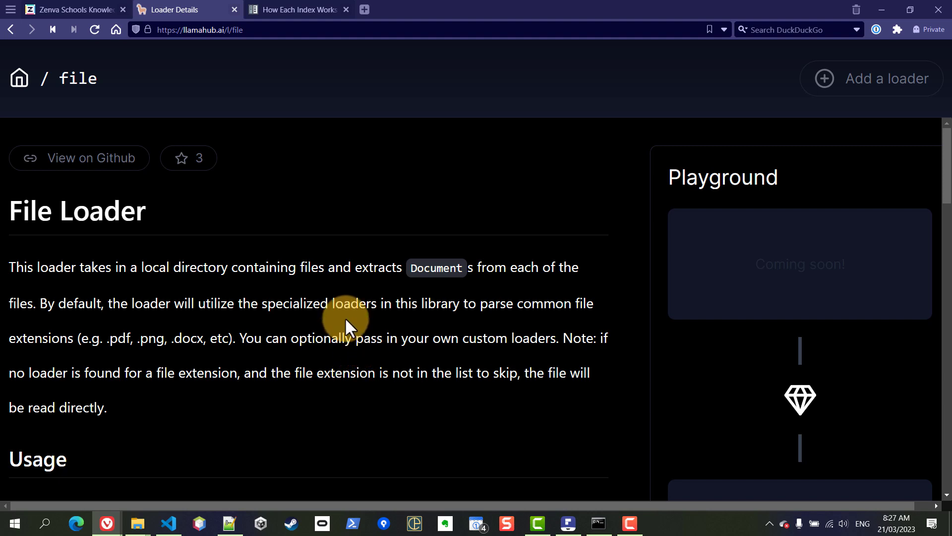
scroll(down, 3)
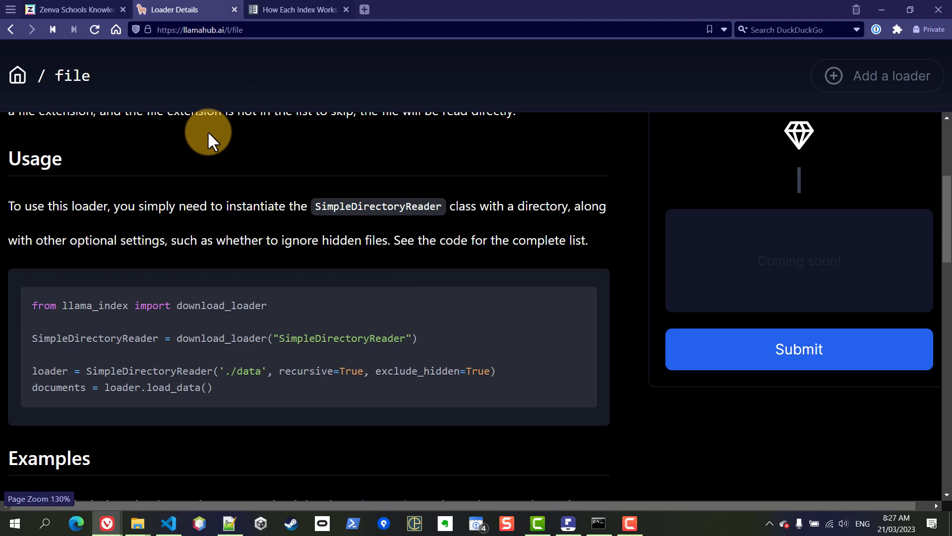
scroll(down, 3)
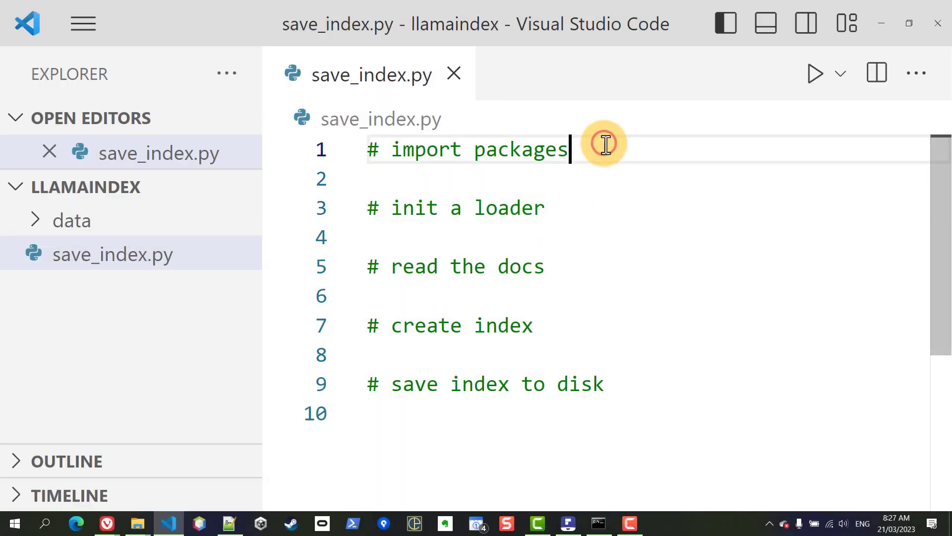
Add 'from llama_index import download_loader' under the import packages comment
text(from)
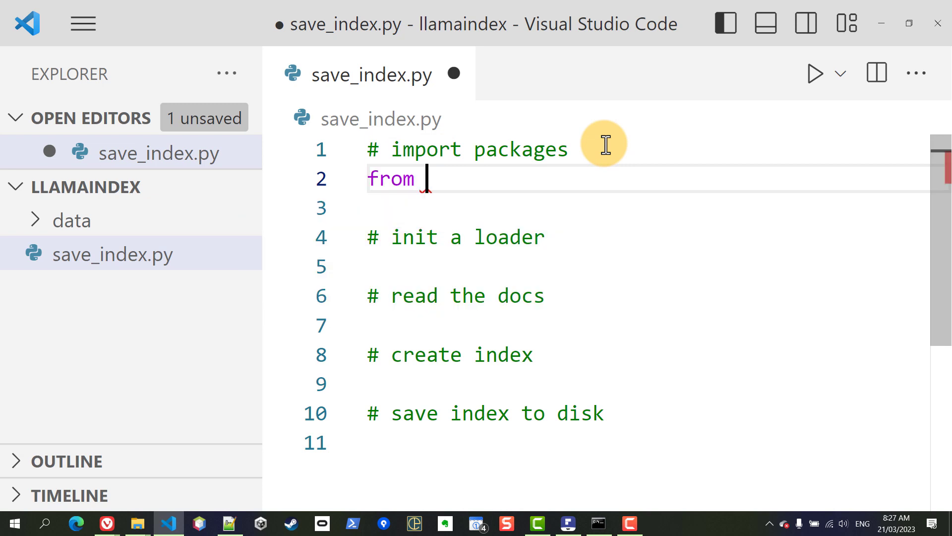
text(llama)
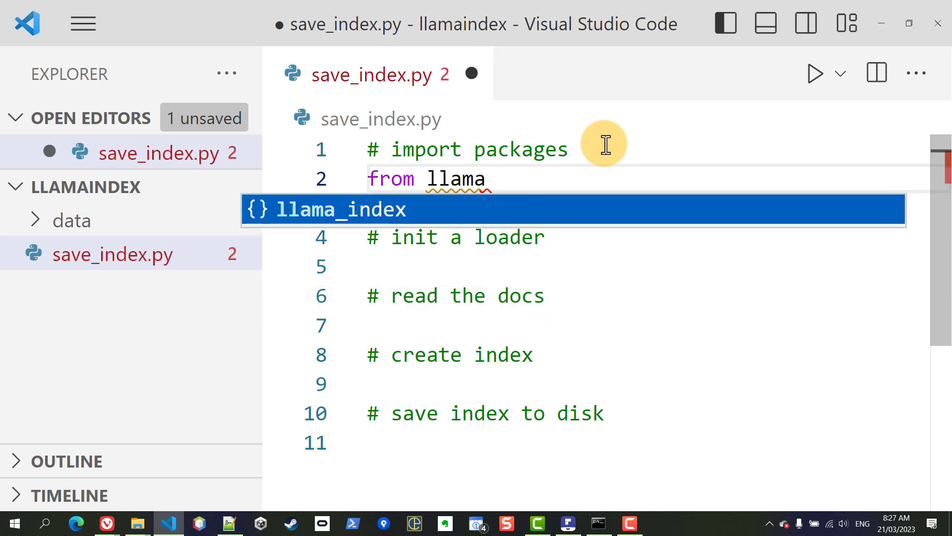
key(Tab)
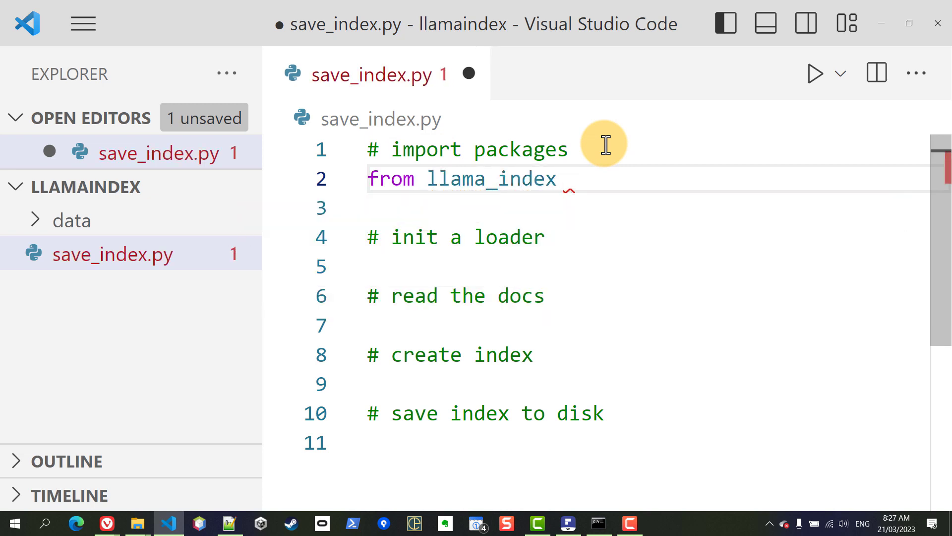
text(import)
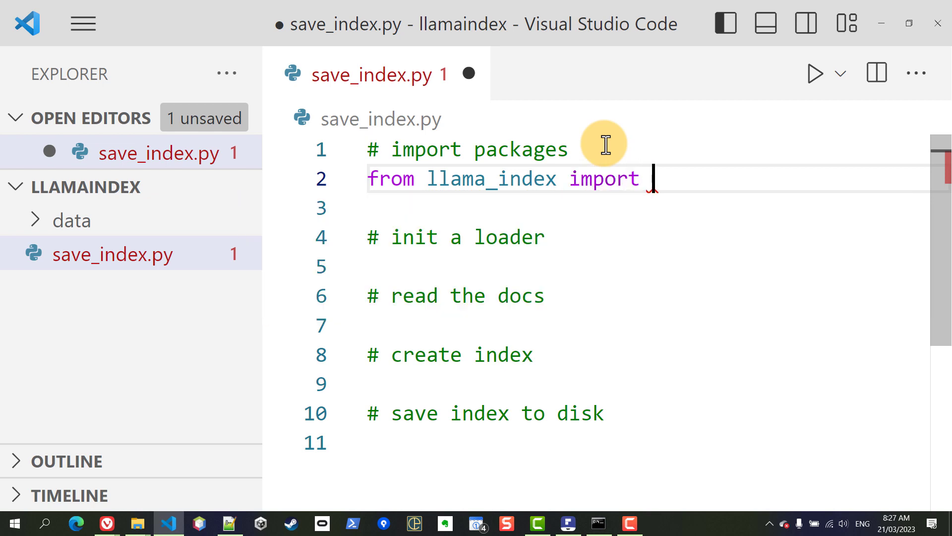
text(download_lo)
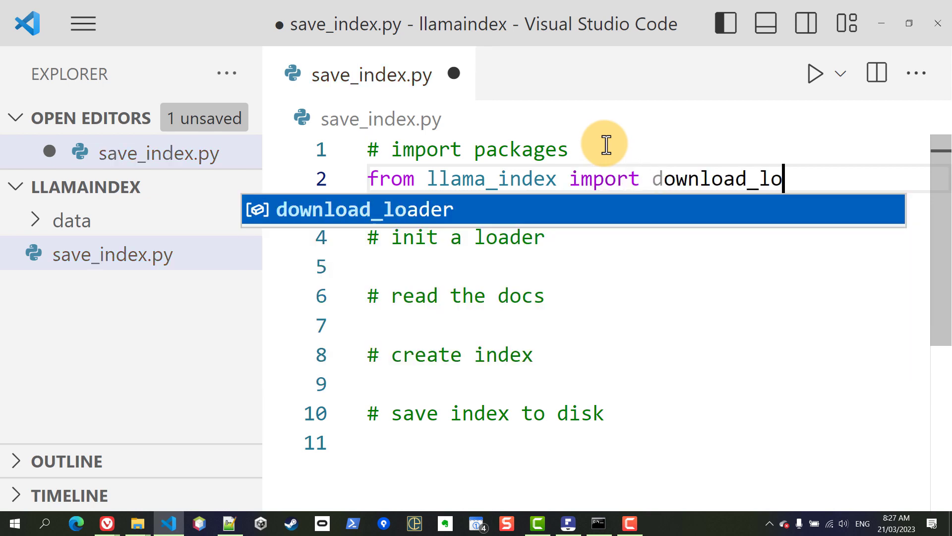
key(Tab)
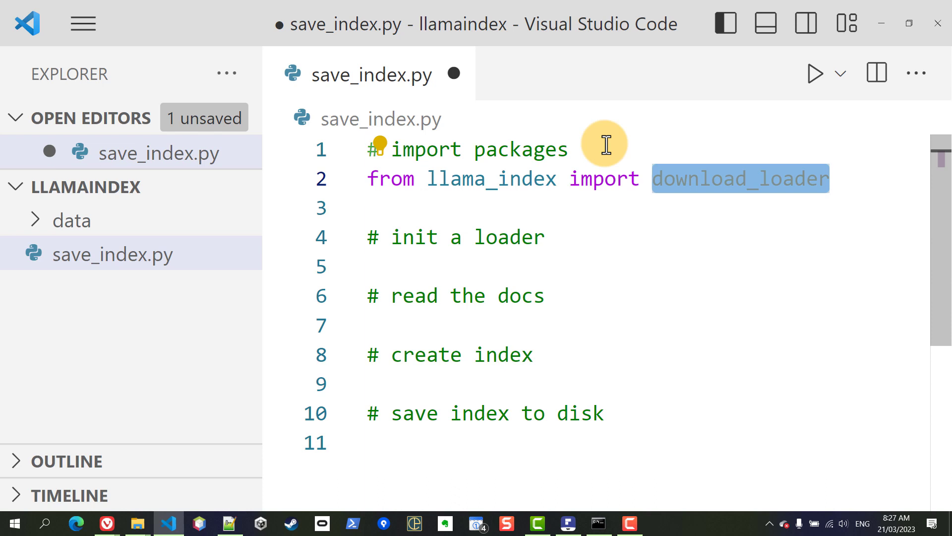
key(ctrl+s)
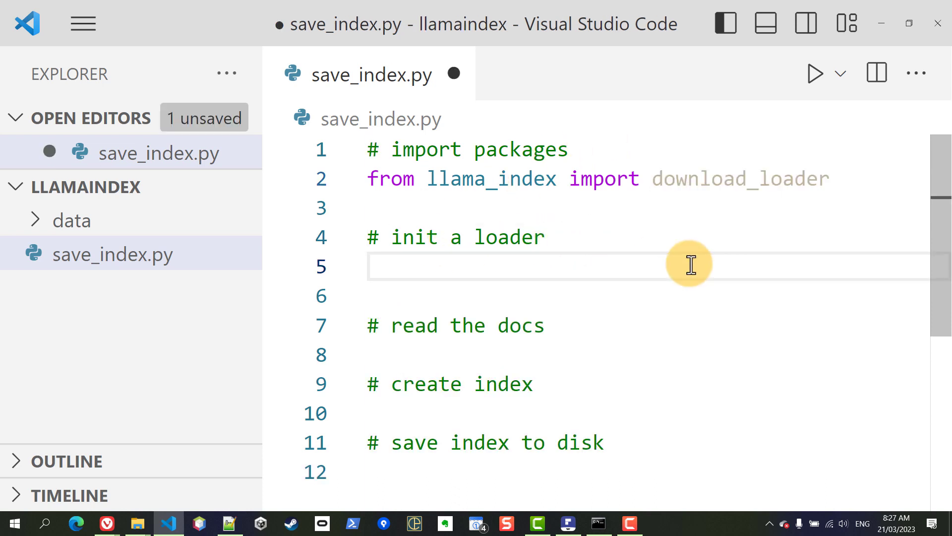
Write SimpleDirectoryReader = download_loader("SimpleDirectoryReader") under the loader comment and save
text(SimpleDirectoryRead)
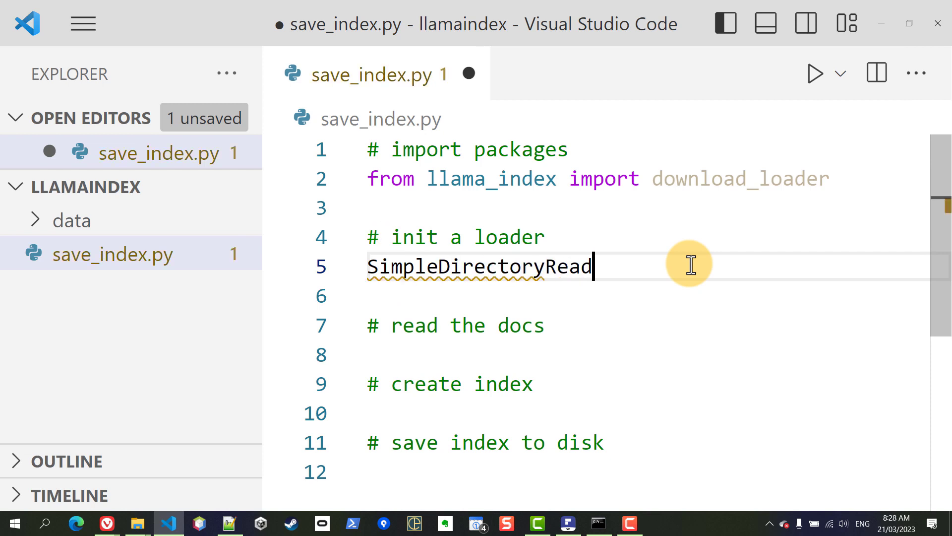
text(er = download_loader)
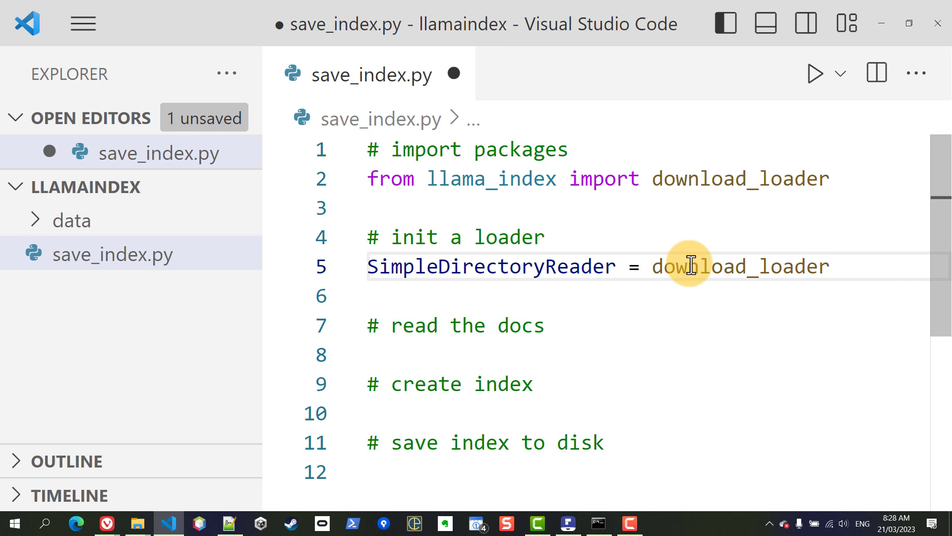
text((""))
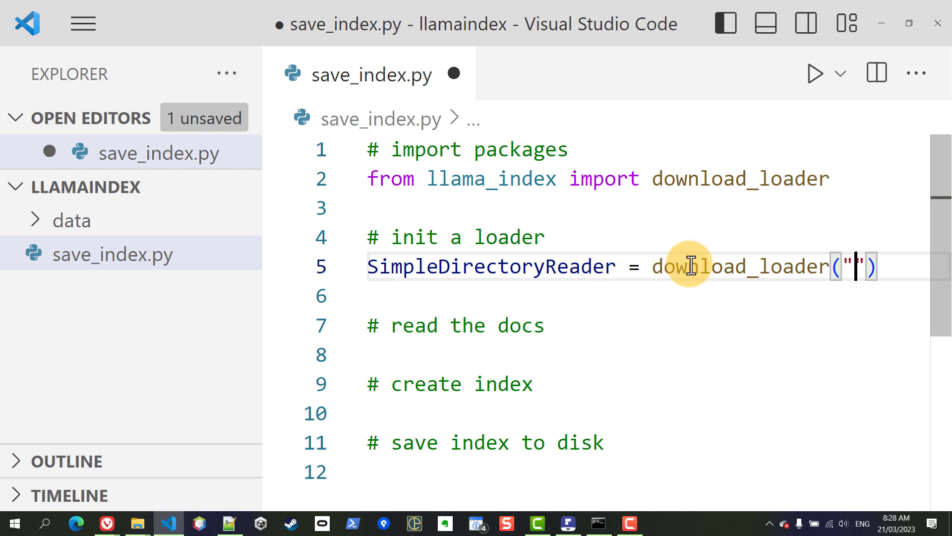
mouse_move(492, 266)
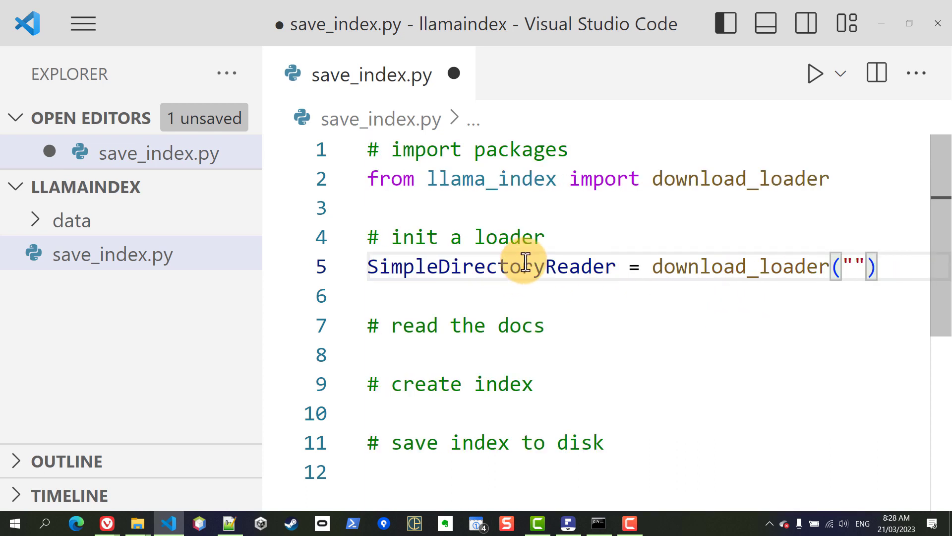
text(SimpleDirectoryReader)
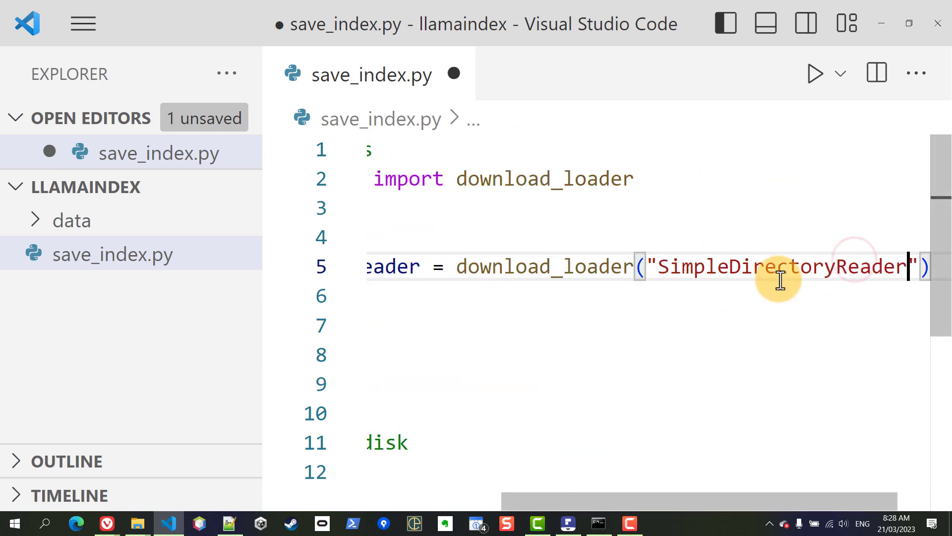
drag(255, 79, 262, 79)
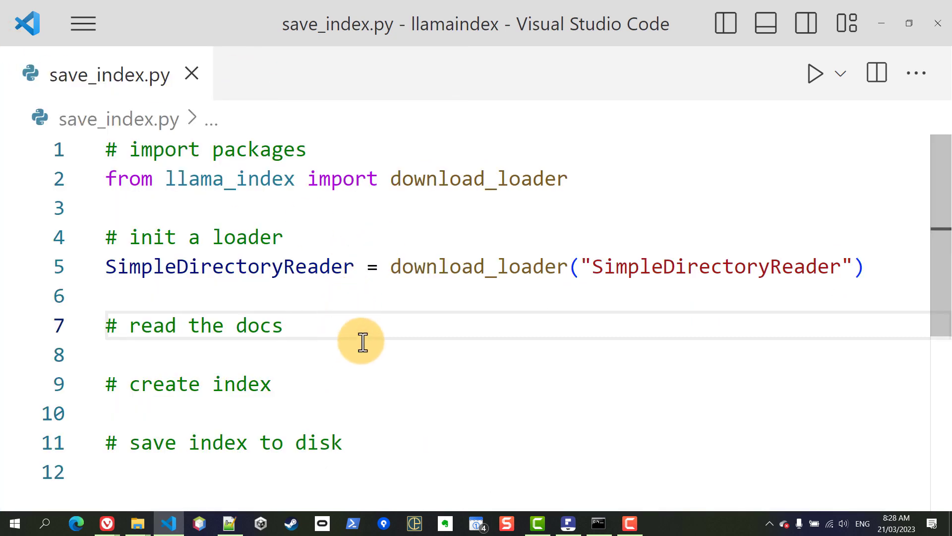
mouse_move(411, 340)
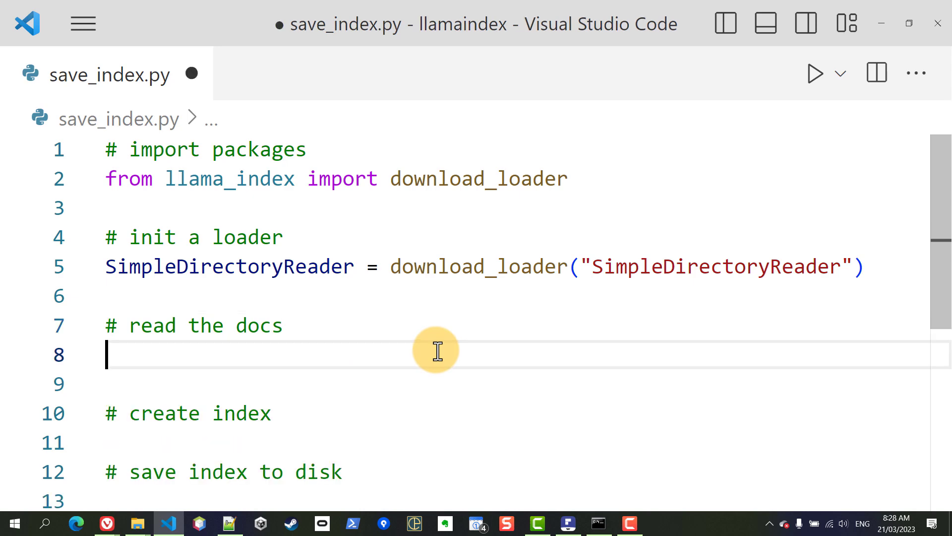
Start loader = SimpleDirectoryReader('./data') under the read-the-docs comment
text(loader =)
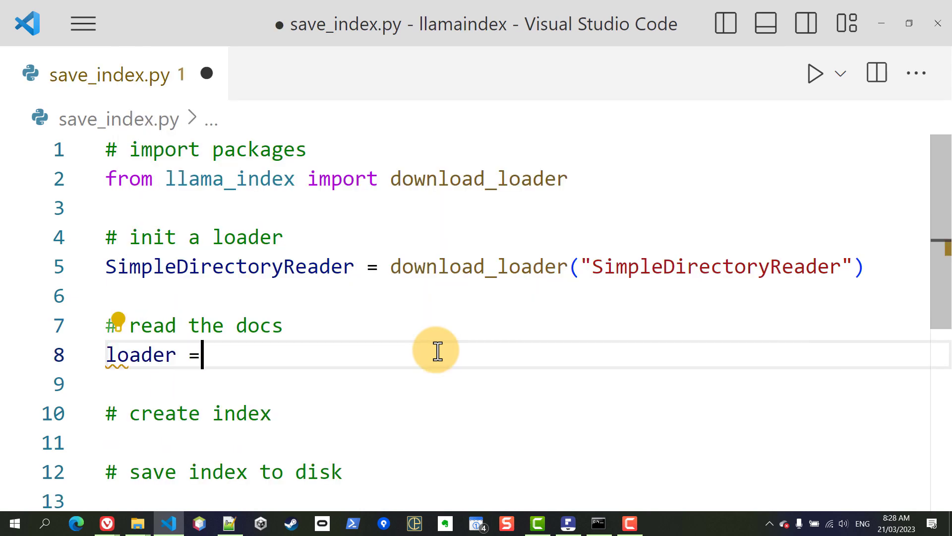
text(Sim)
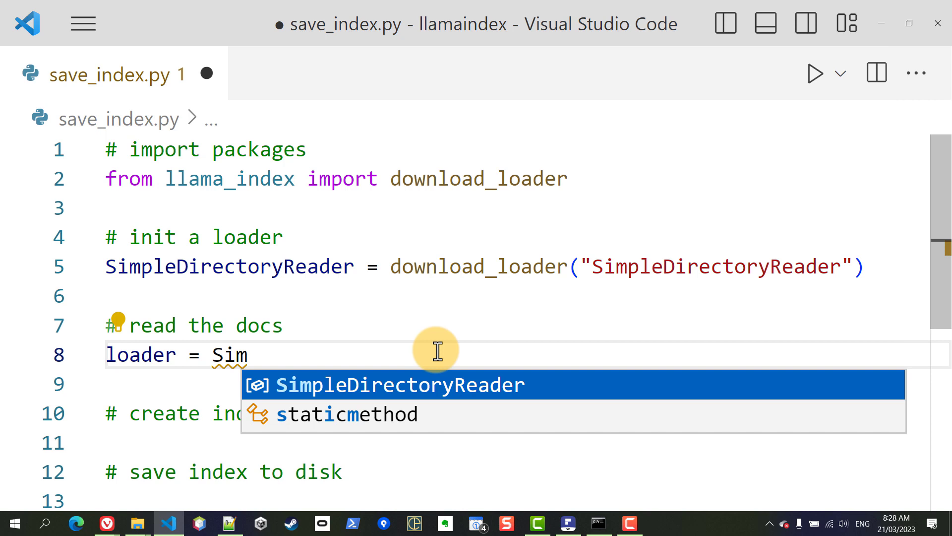
key(Tab)
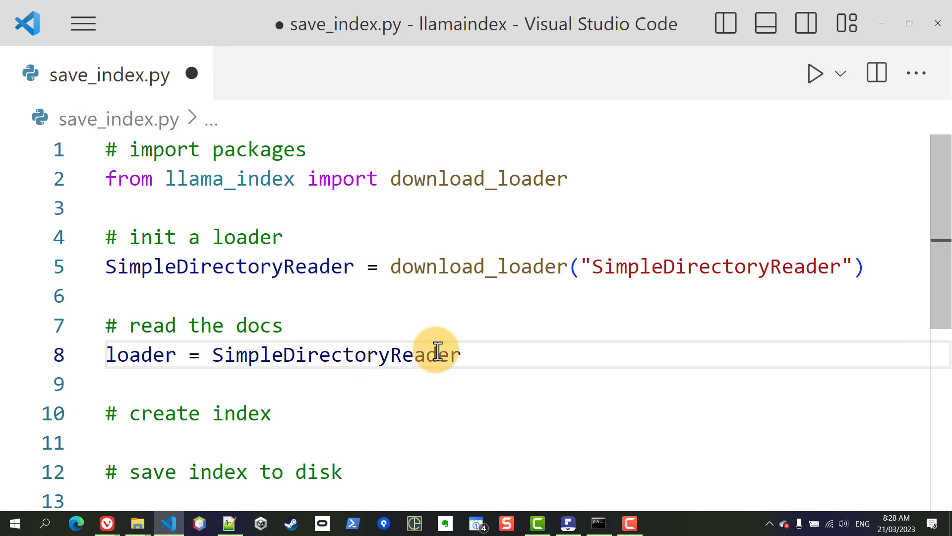
text(())
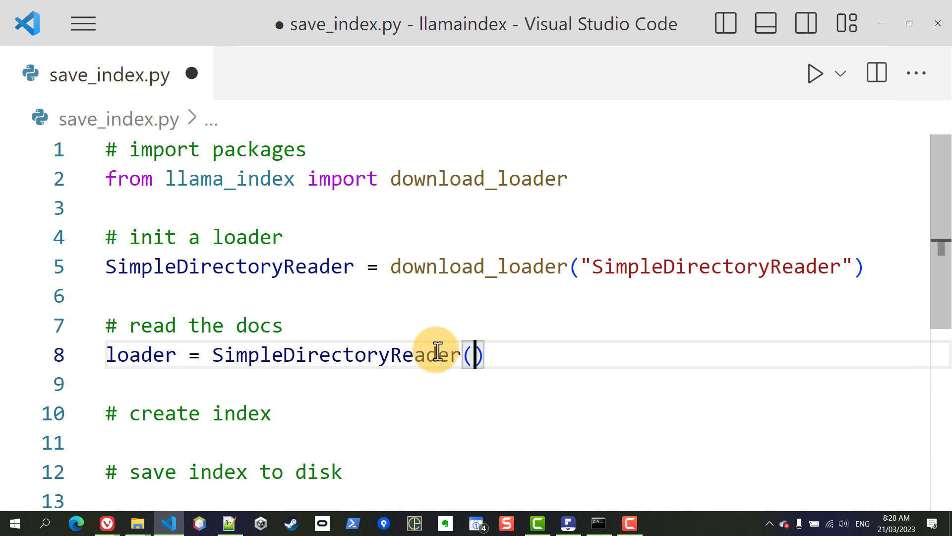
text(')
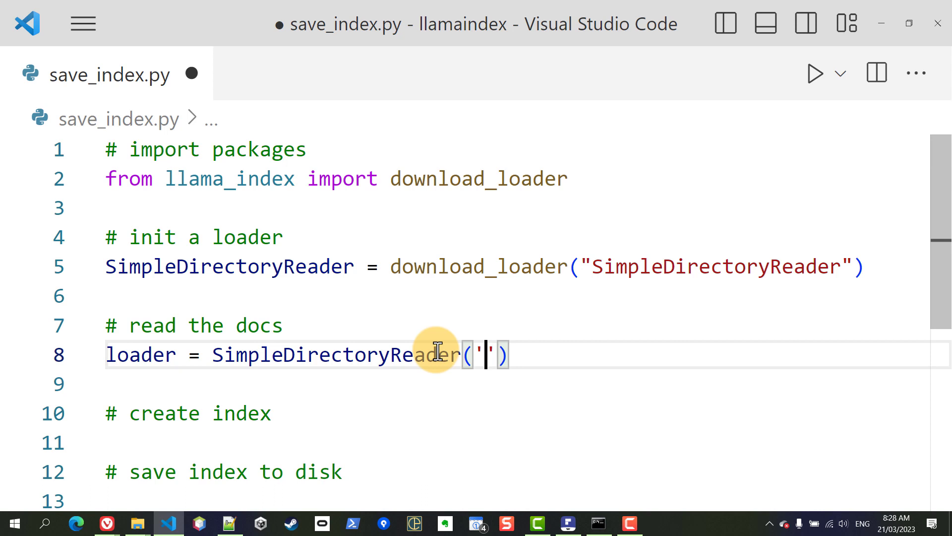
text(.)
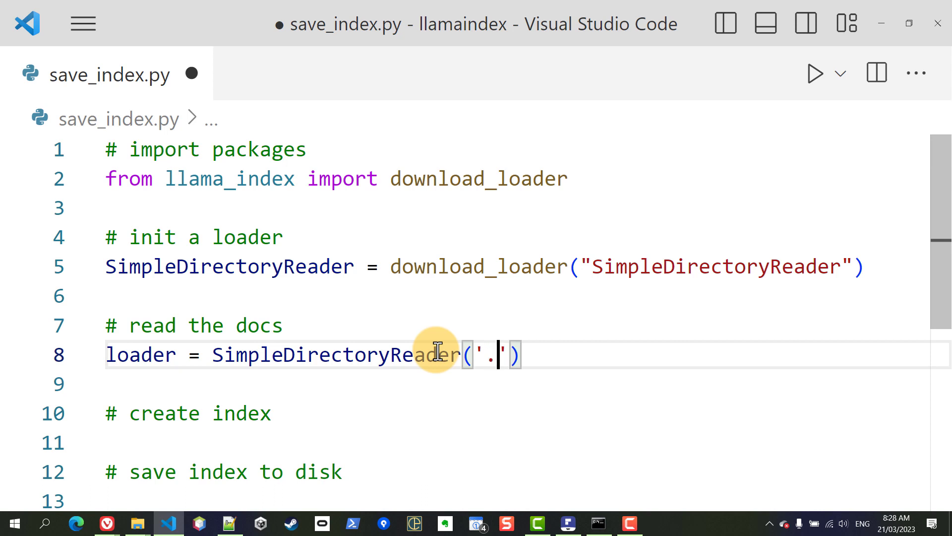
text(/data)
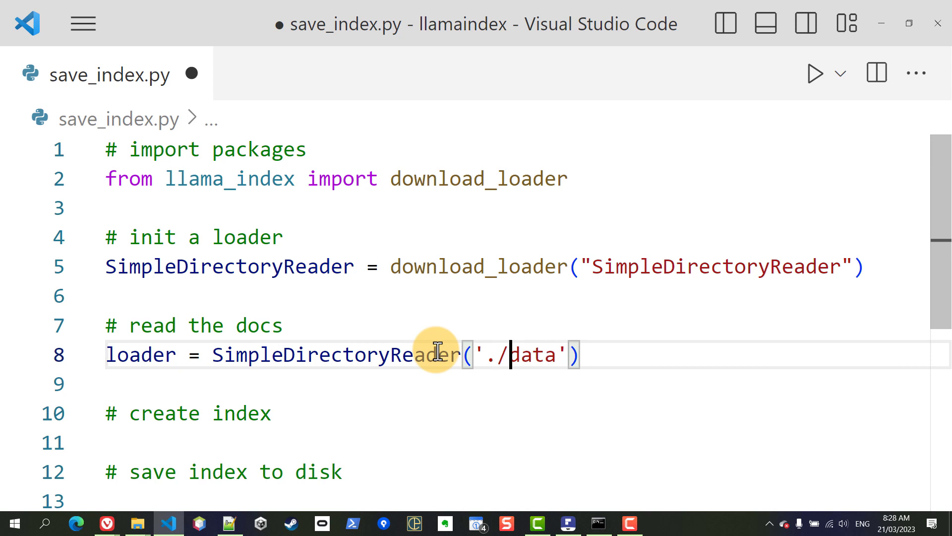
Add recursive=True and exclude_hidden=True arguments to the loader call
text(, re)
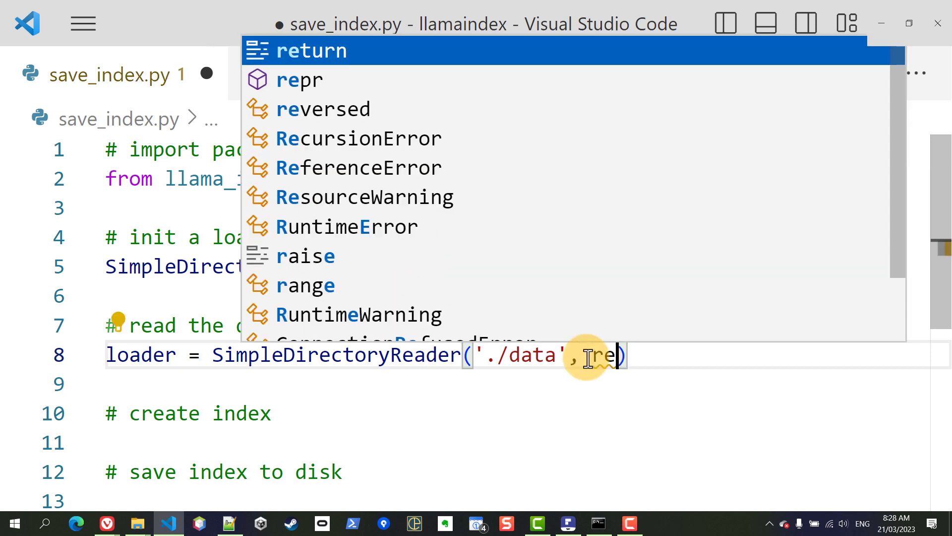
text(cursive=)
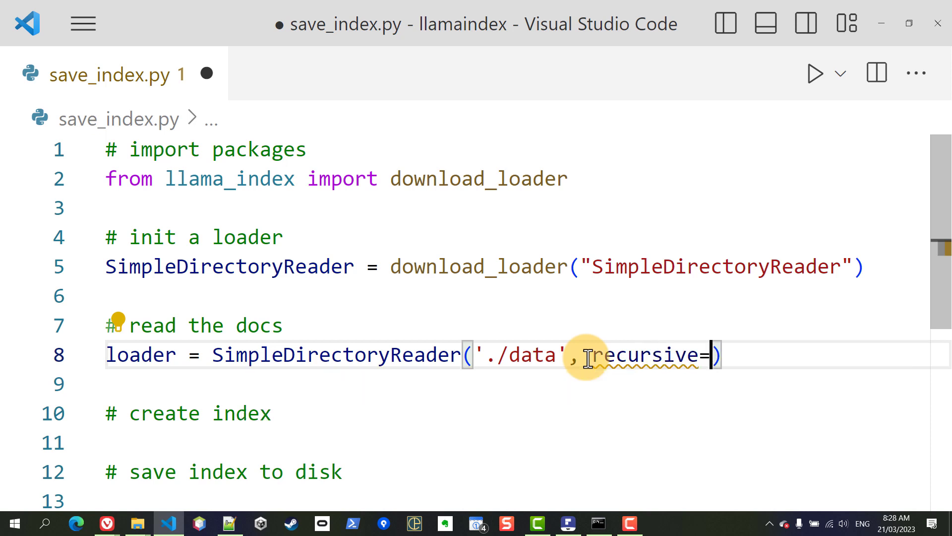
text(True, exclude_hidde)
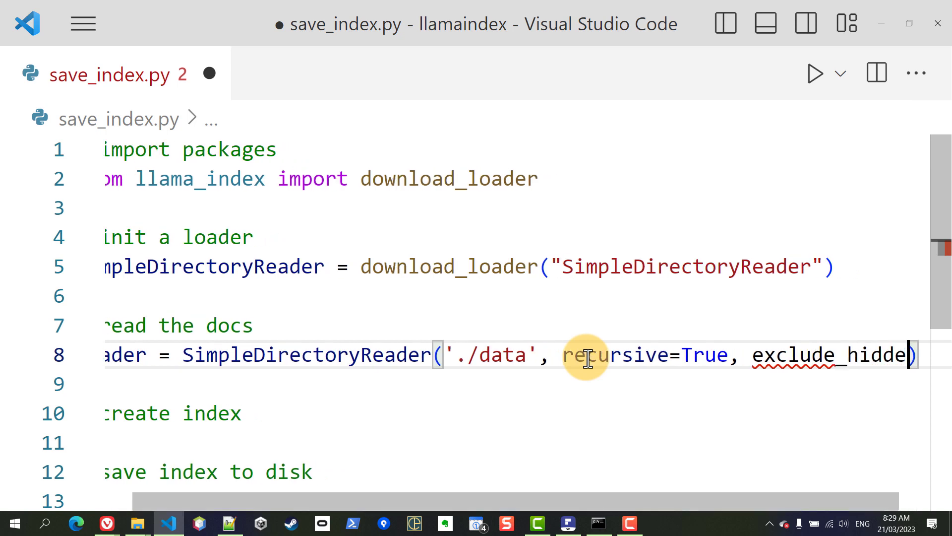
text(=True)
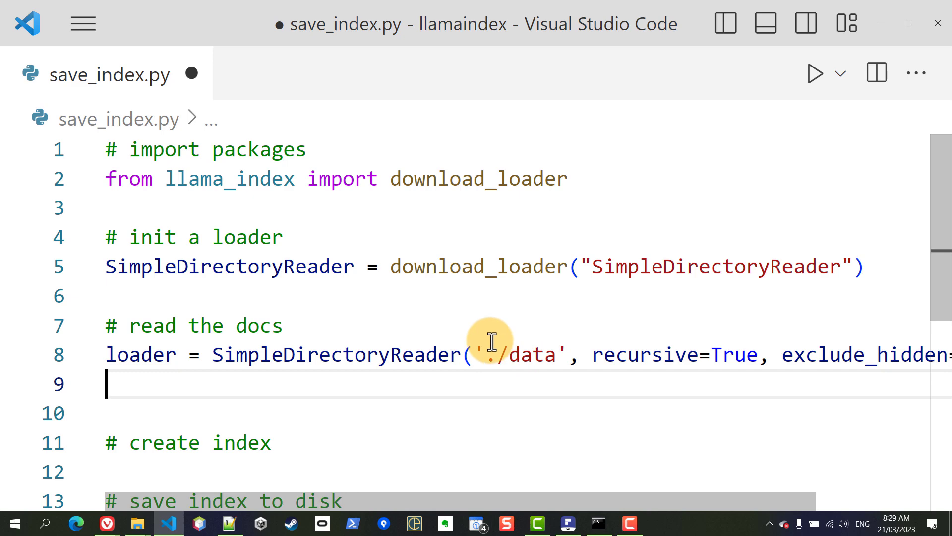
Add documents = loader.load_data() beneath the loader line and save
text(documents)
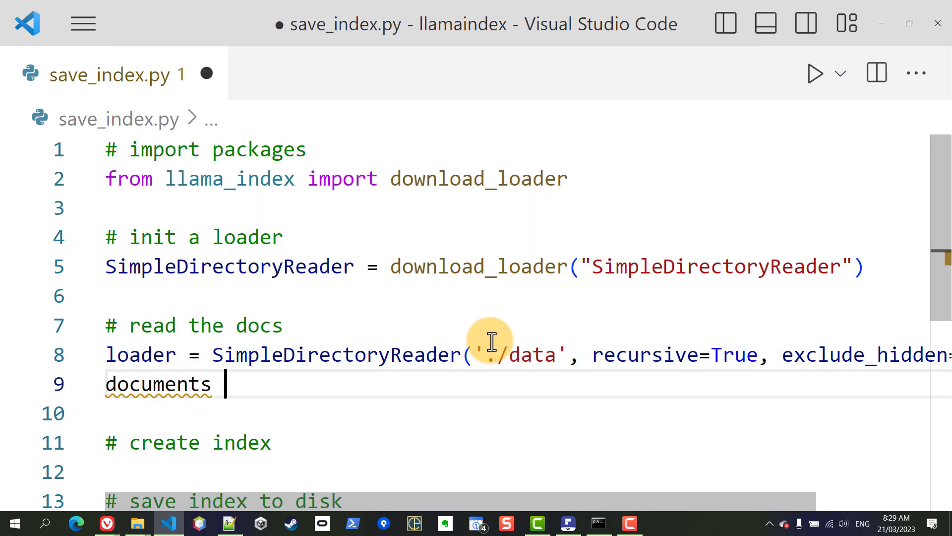
text(= loader.)
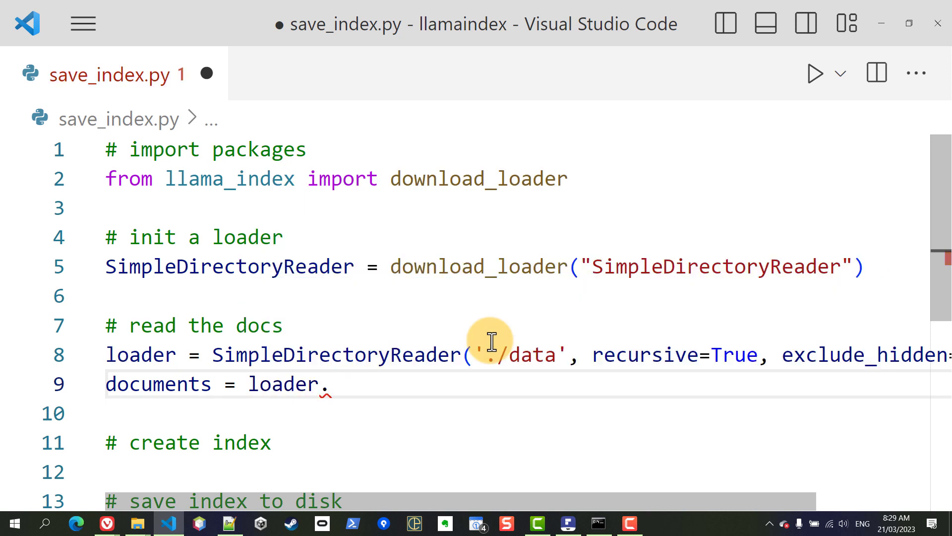
text(load)
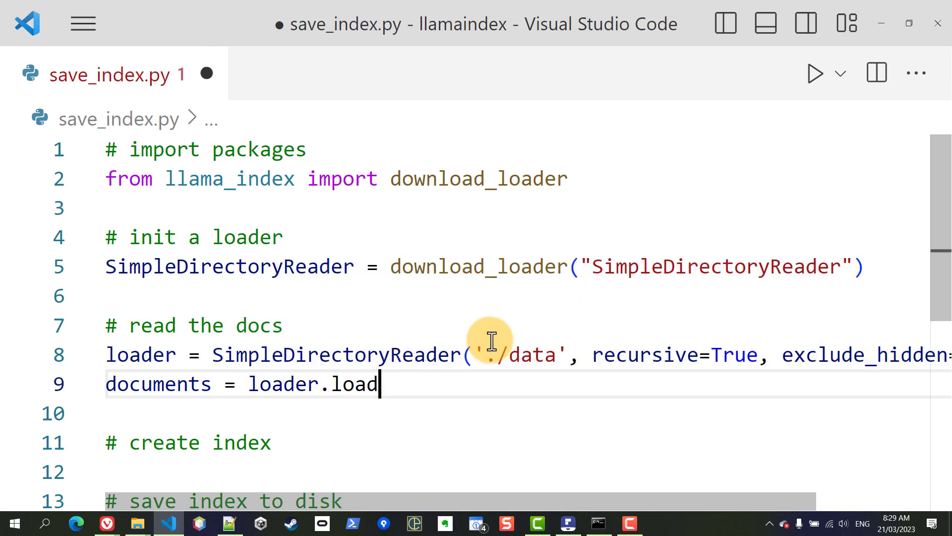
text(_data())
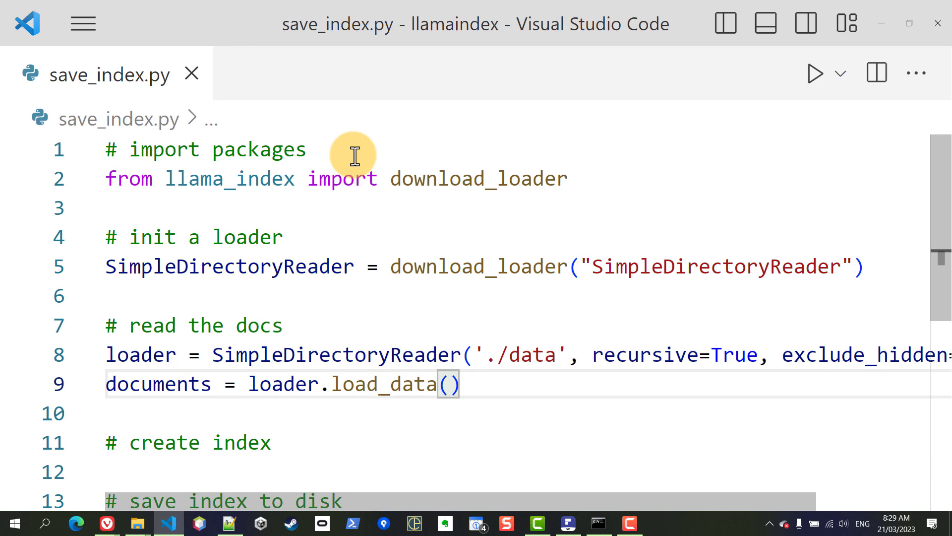
scroll(down, 3)
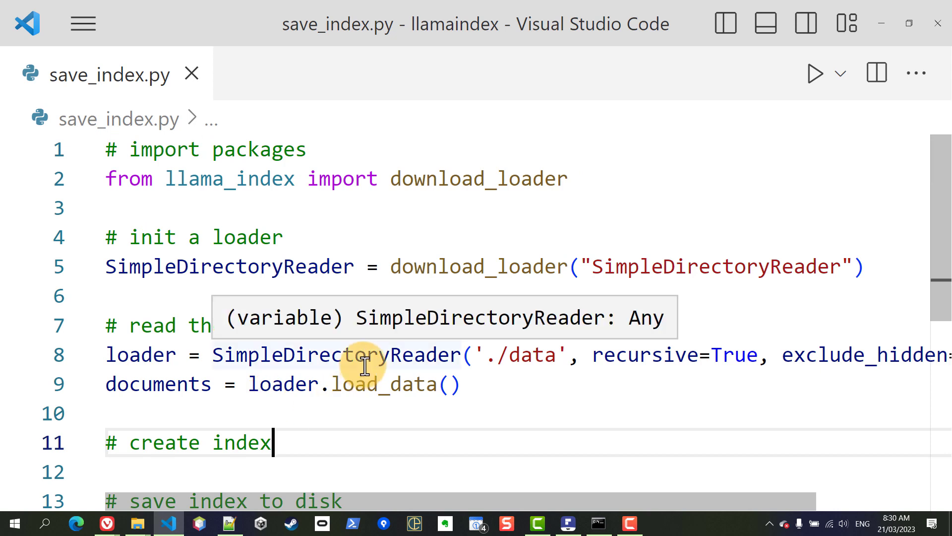
mouse_move(436, 239)
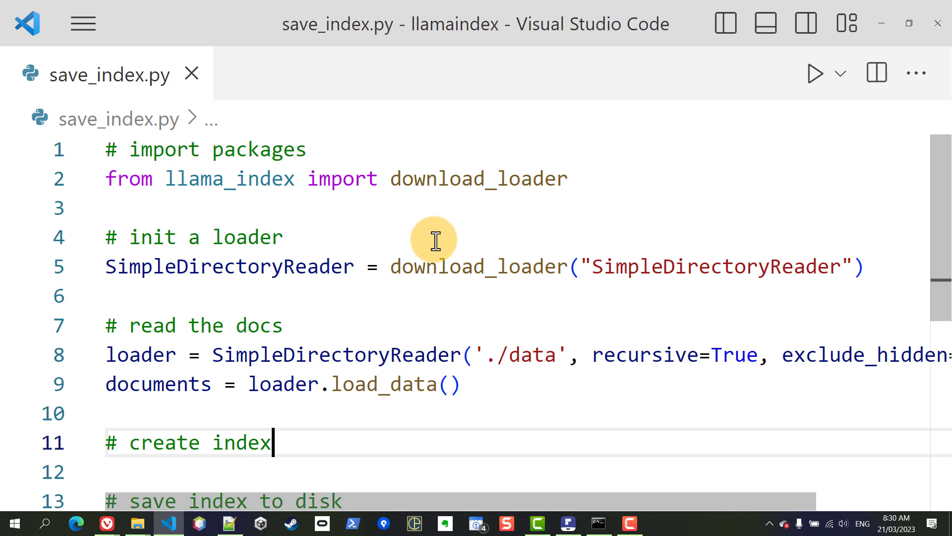
Open the How Each Index Works guide and scroll through the keyword table and tree index sections
key(alt+tab)
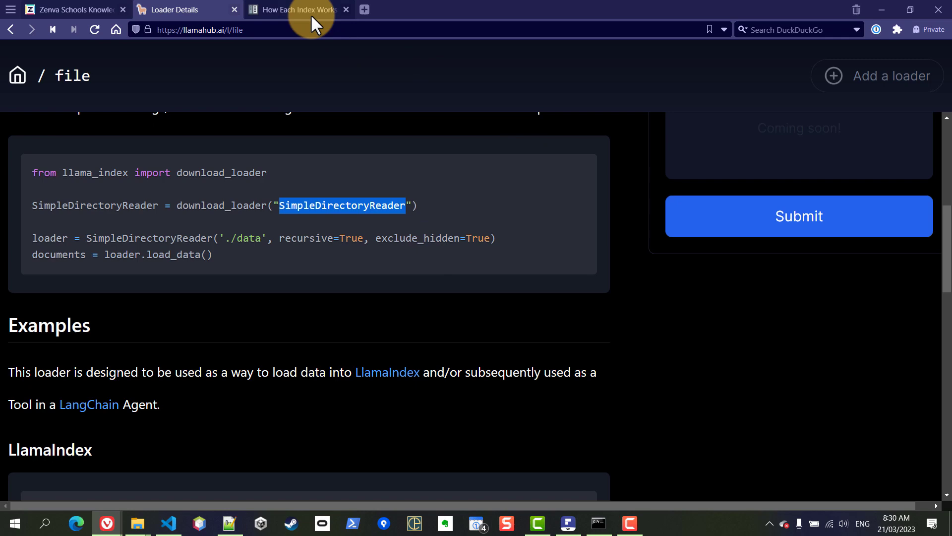
click(297, 10)
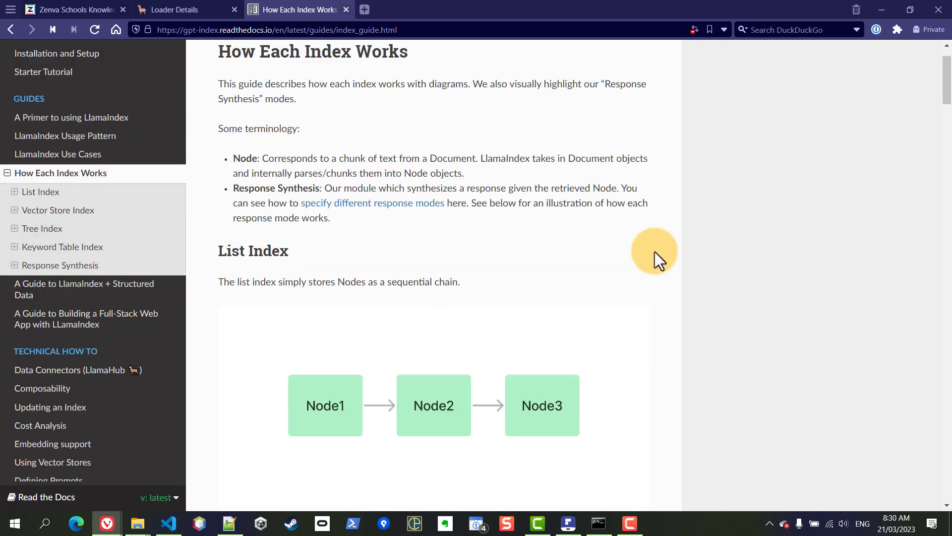
scroll(down, 3)
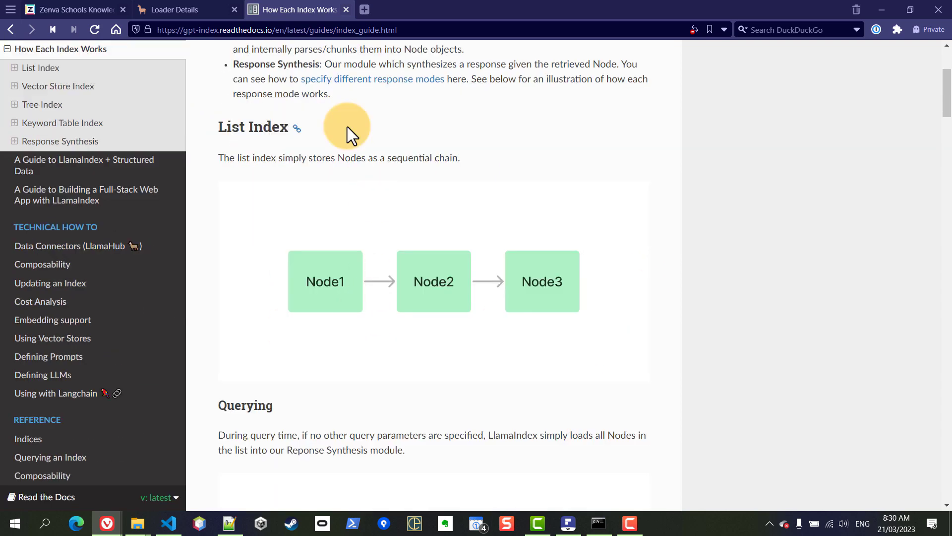
scroll(down, 3)
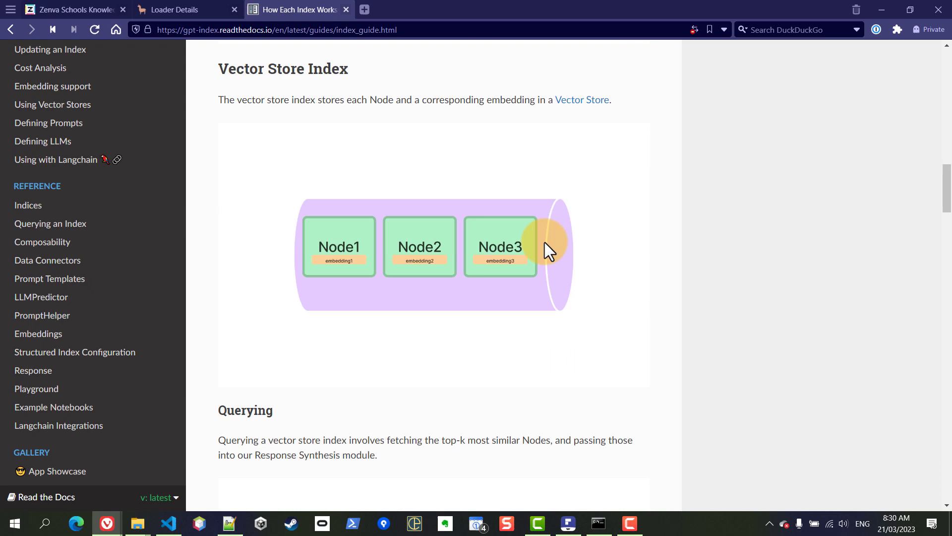
scroll(down, 3)
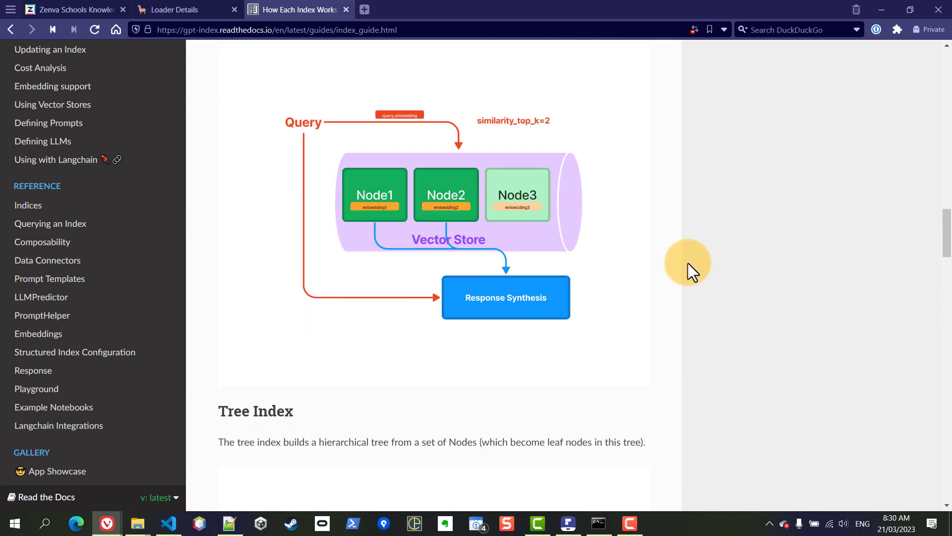
scroll(down, 3)
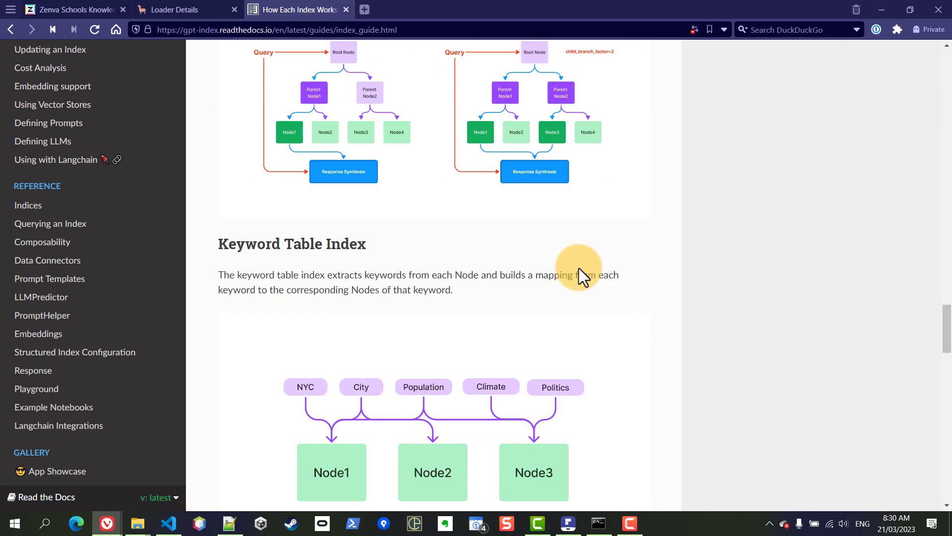
scroll(down, 3)
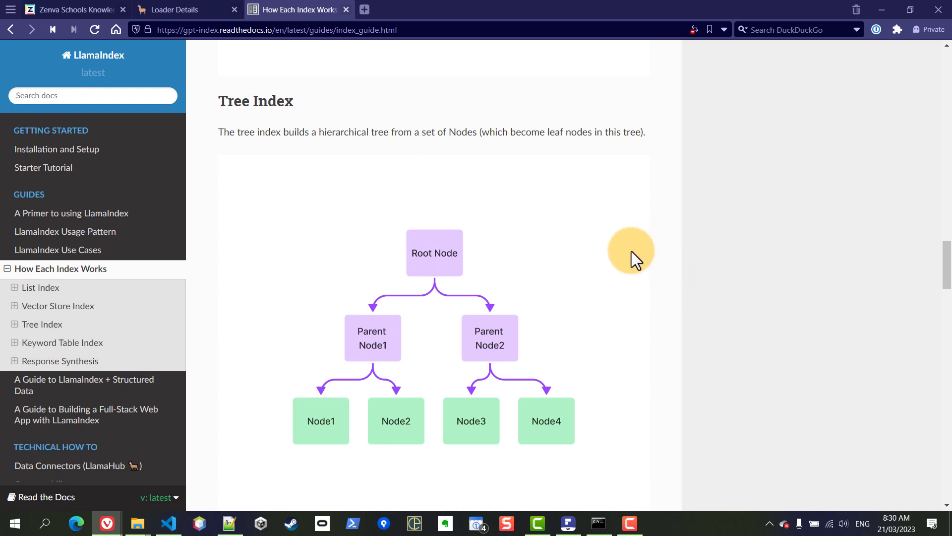
mouse_move(534, 207)
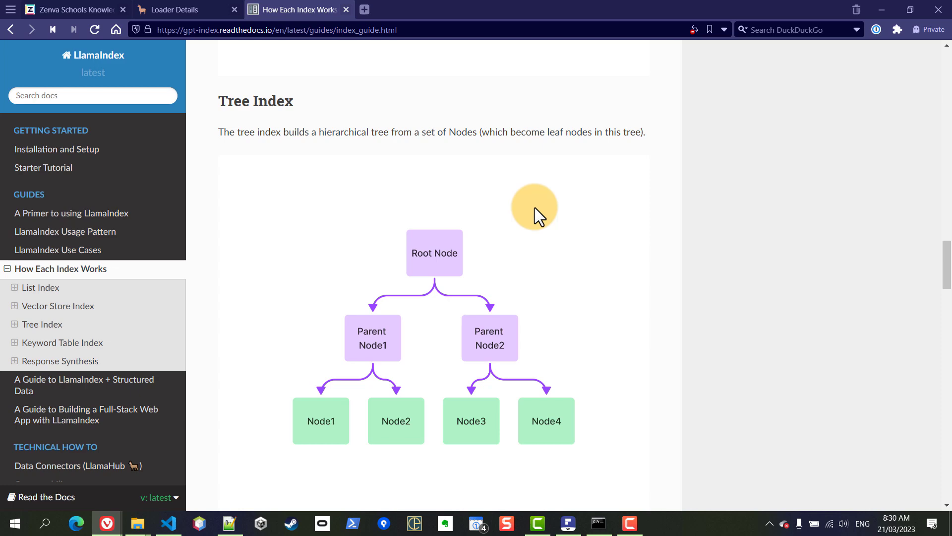
mouse_move(64, 232)
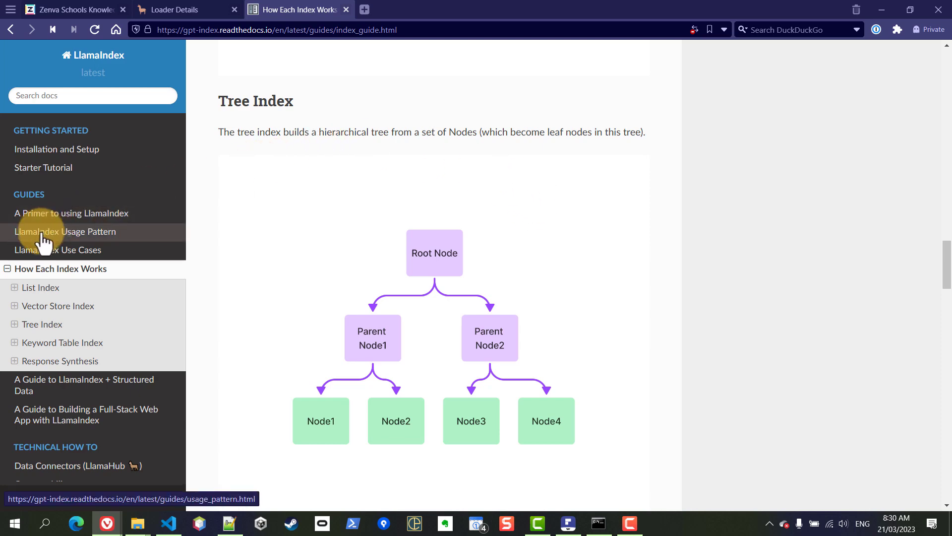
mouse_move(58, 249)
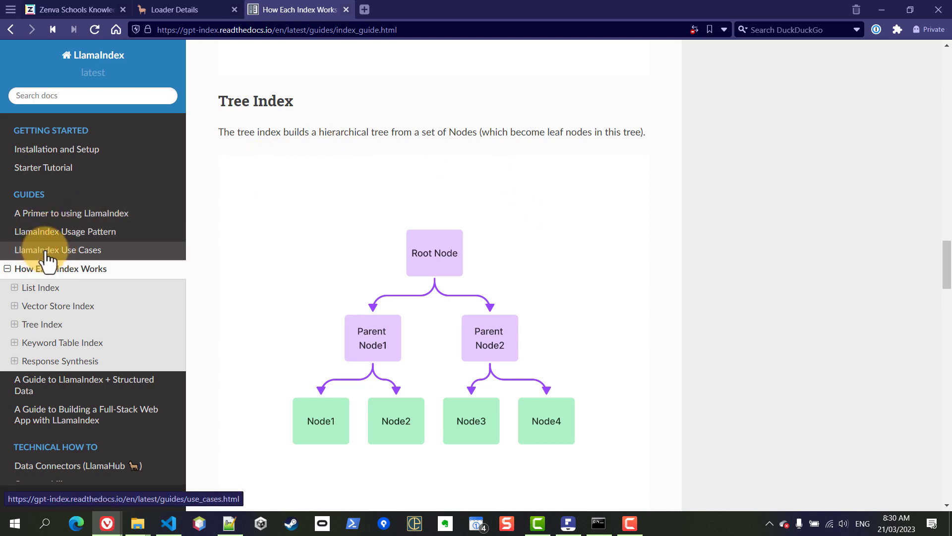
Open the LlamaIndex Use Cases guide from the sidebar
click(57, 249)
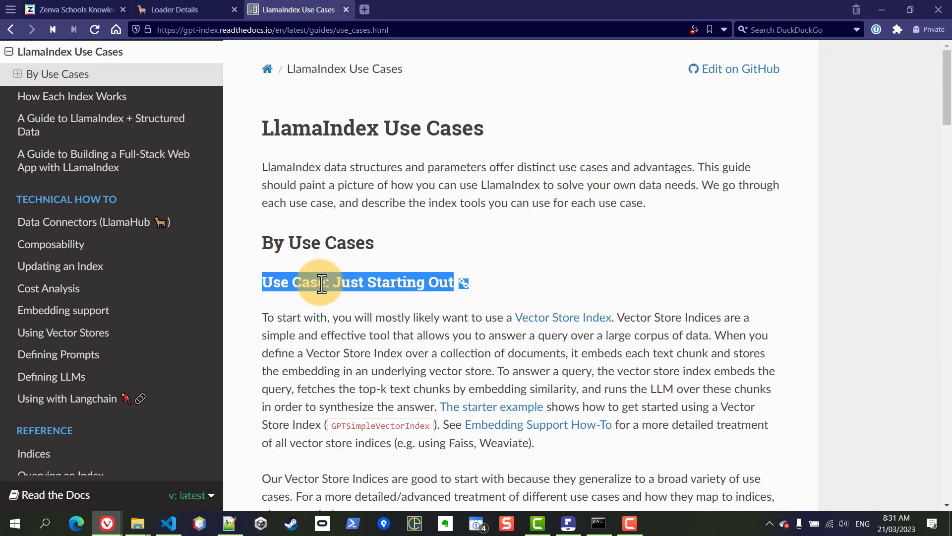
mouse_move(808, 259)
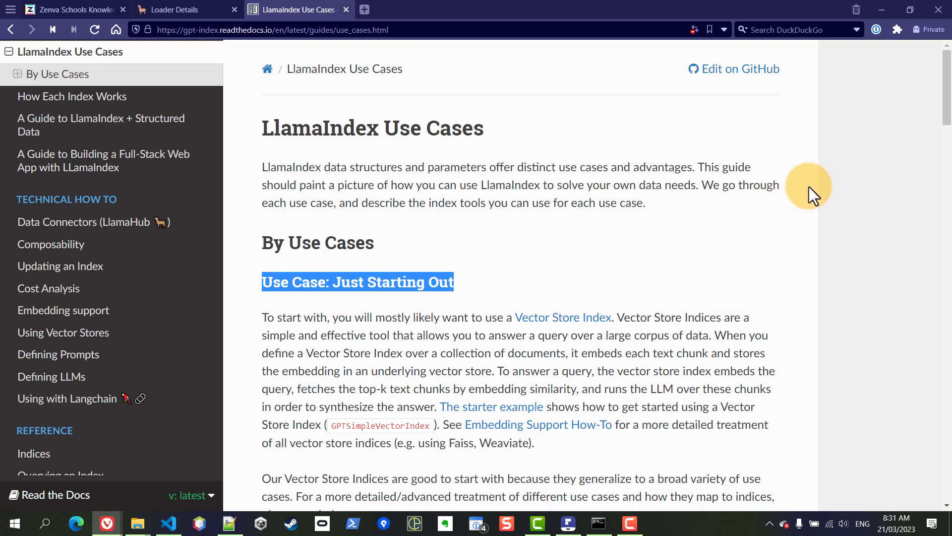
mouse_move(460, 317)
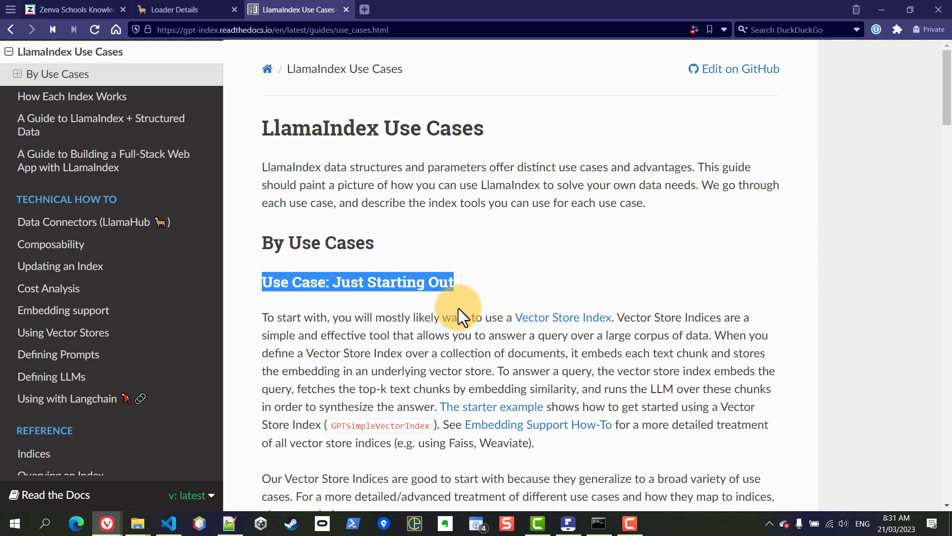
mouse_move(503, 268)
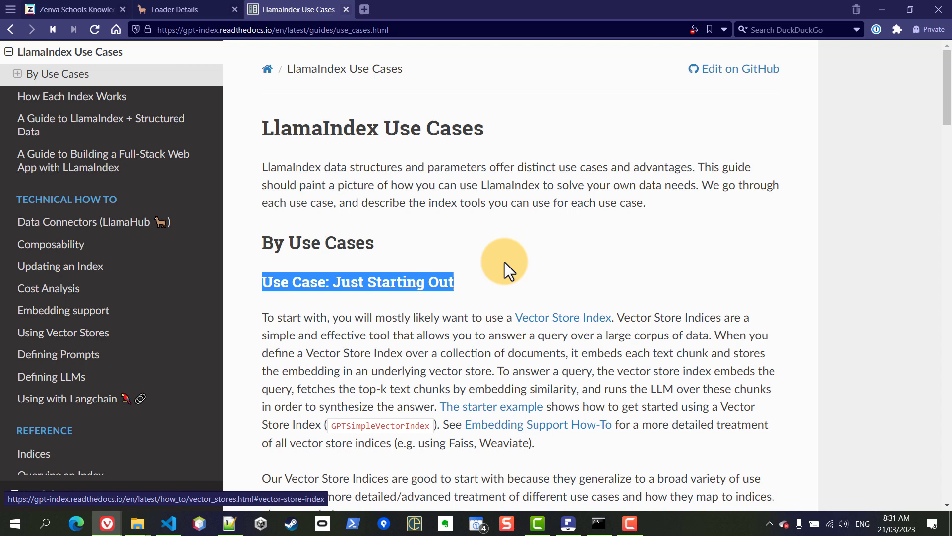
Scroll to the Vector Store Index section and its top-k querying diagram
scroll(down, 3)
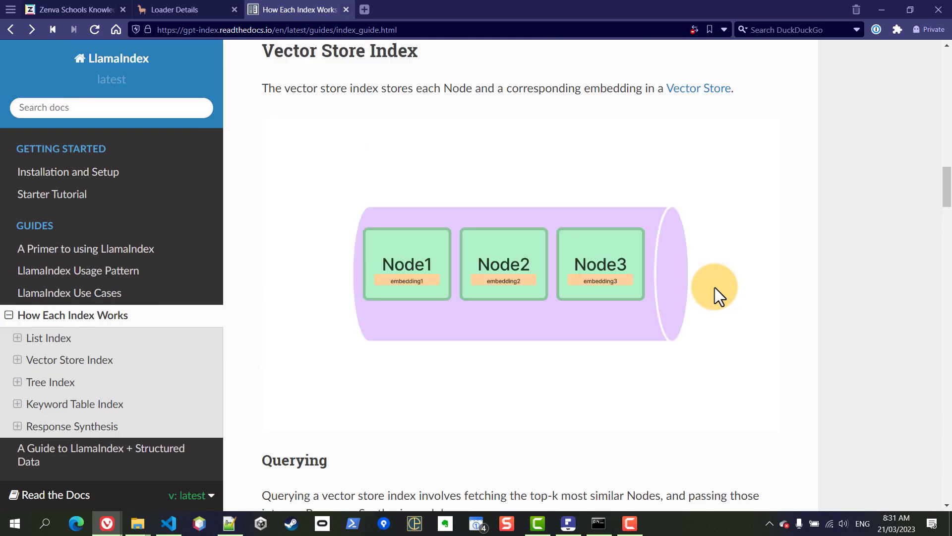
scroll(down, 3)
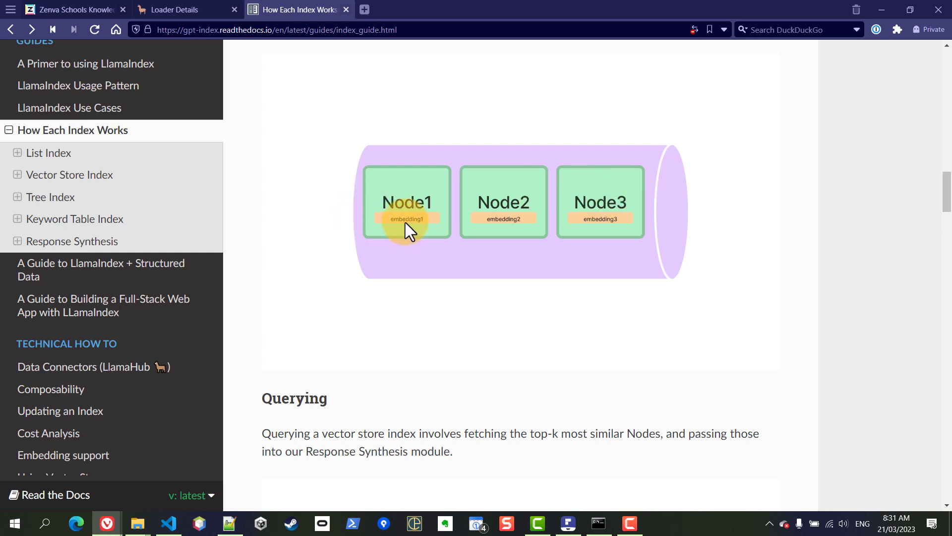
mouse_move(413, 236)
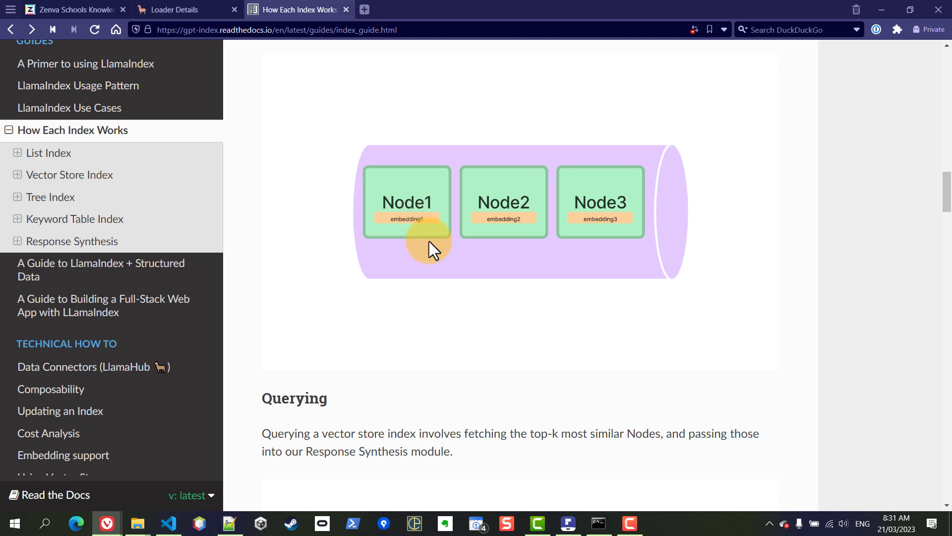
scroll(down, 3)
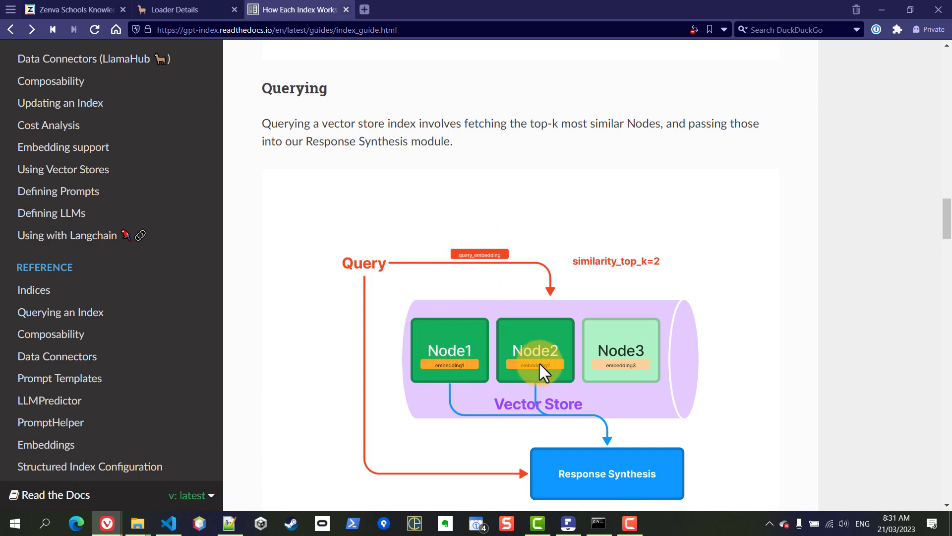
mouse_move(468, 379)
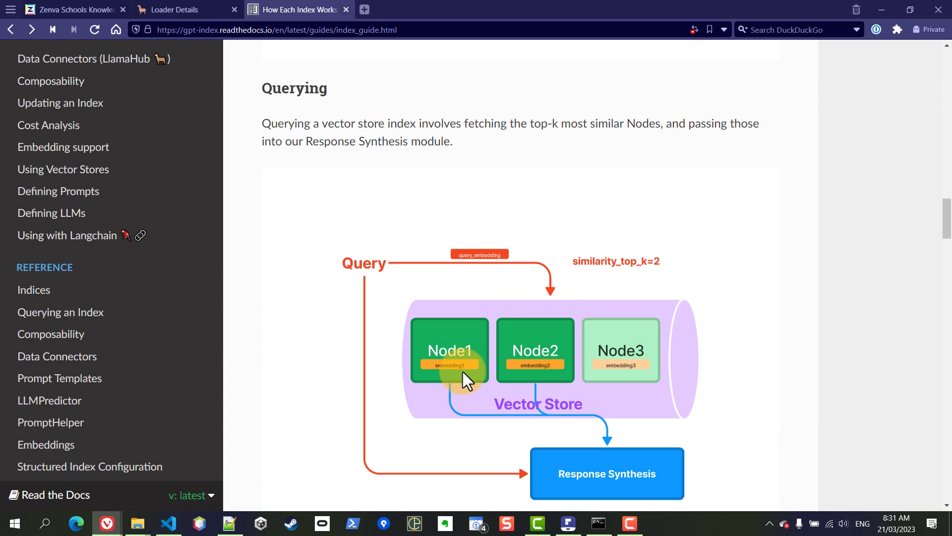
scroll(down, 3)
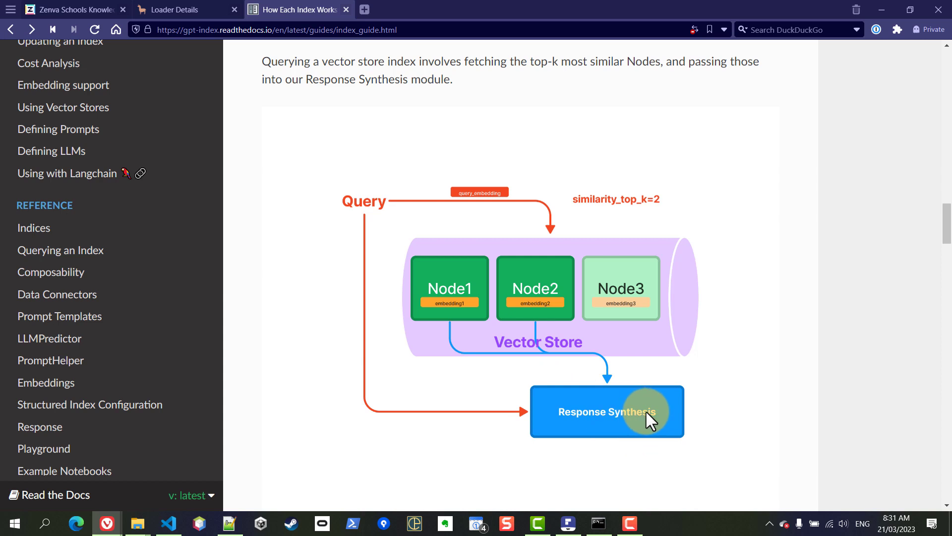
mouse_move(563, 414)
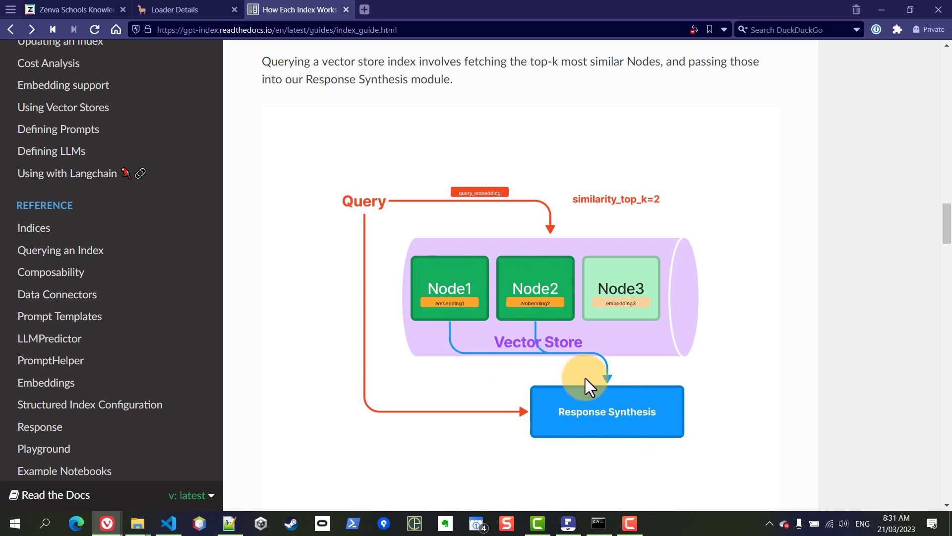
mouse_move(476, 419)
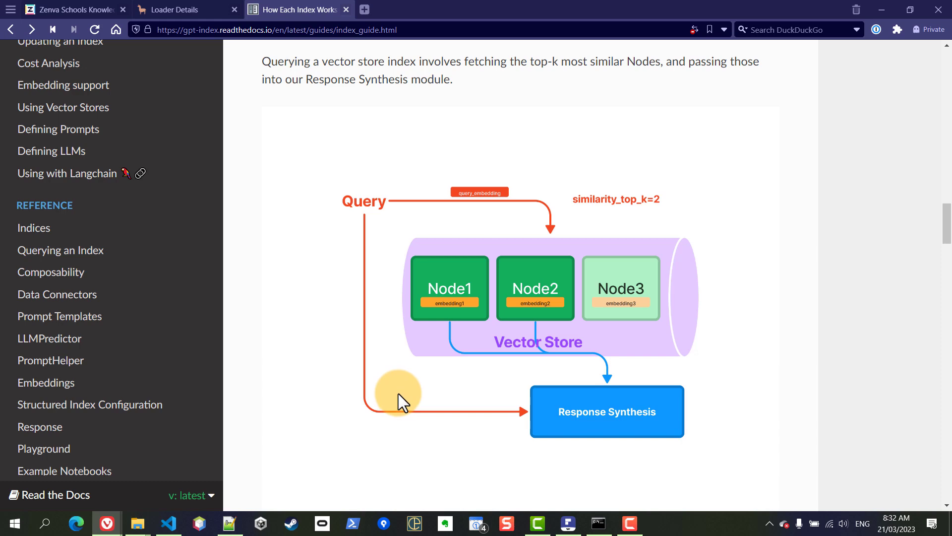
Add GPTSimpleVectorIndex to the llama_index import on line 2
click(168, 523)
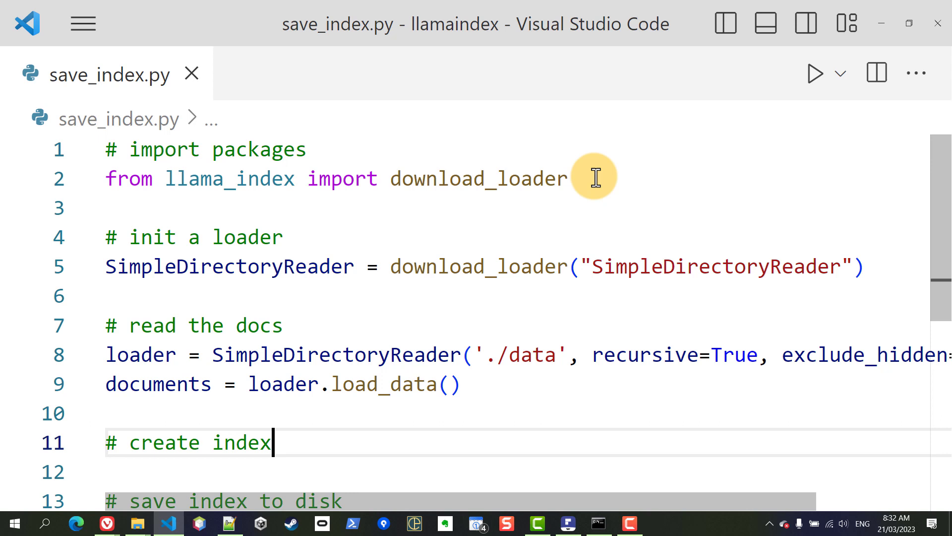
double_click(477, 178)
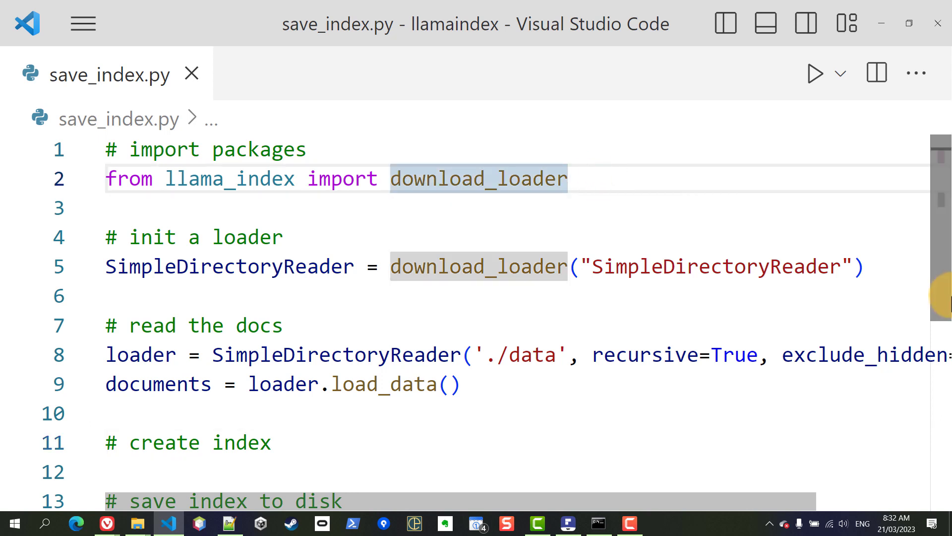
text(, G)
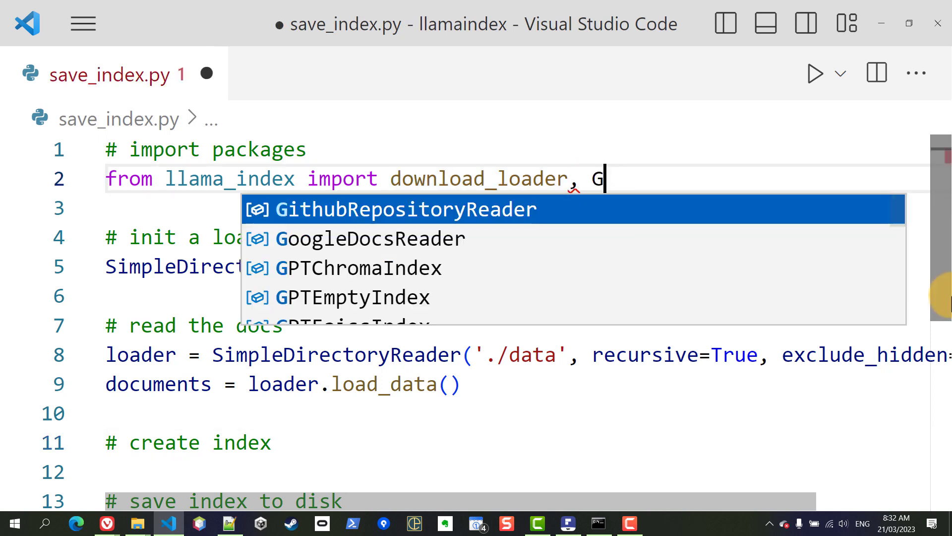
text(PTS)
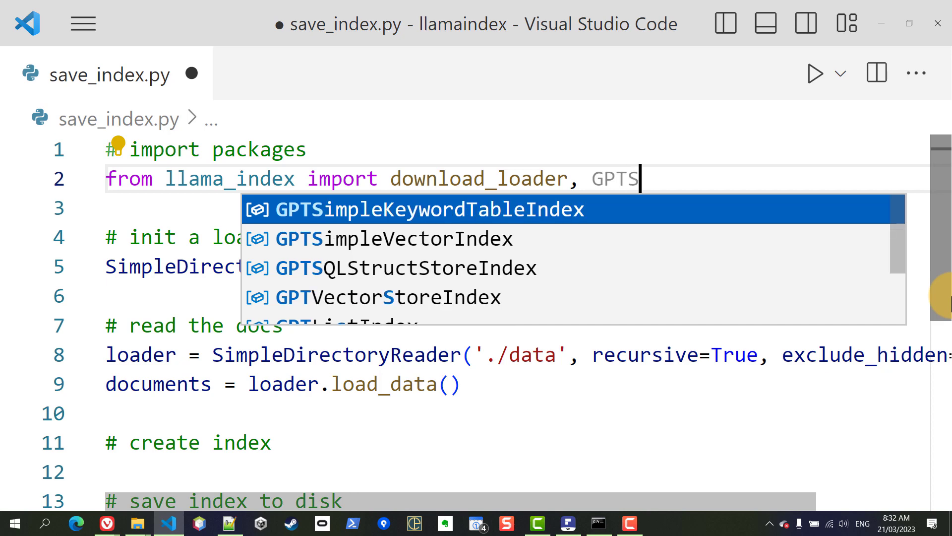
click(394, 237)
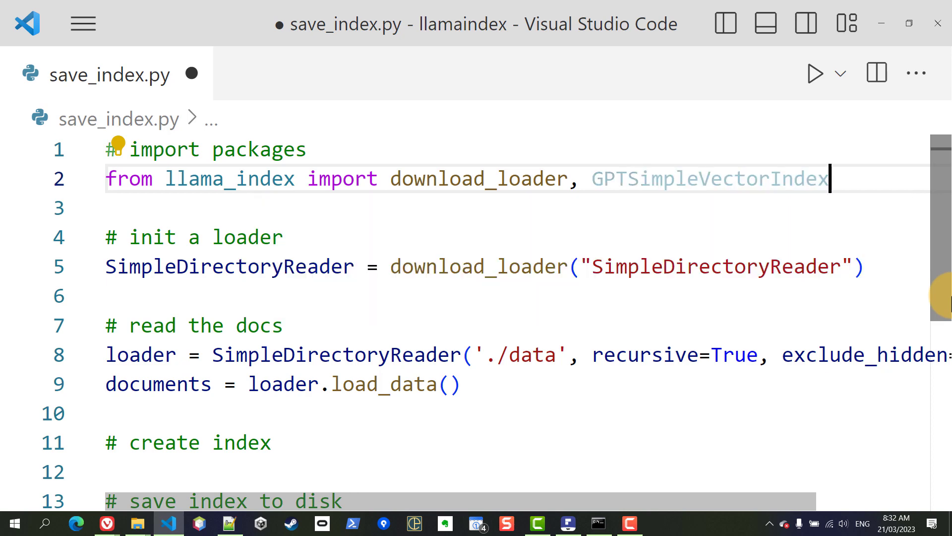
Build the index with index = GPTSimpleVectorIndex(documents)
scroll(down, 3)
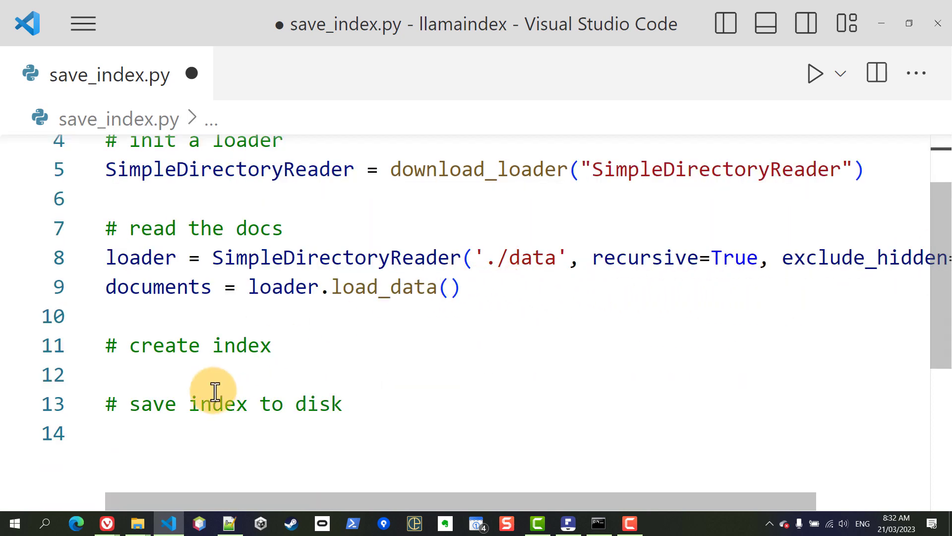
text(index =)
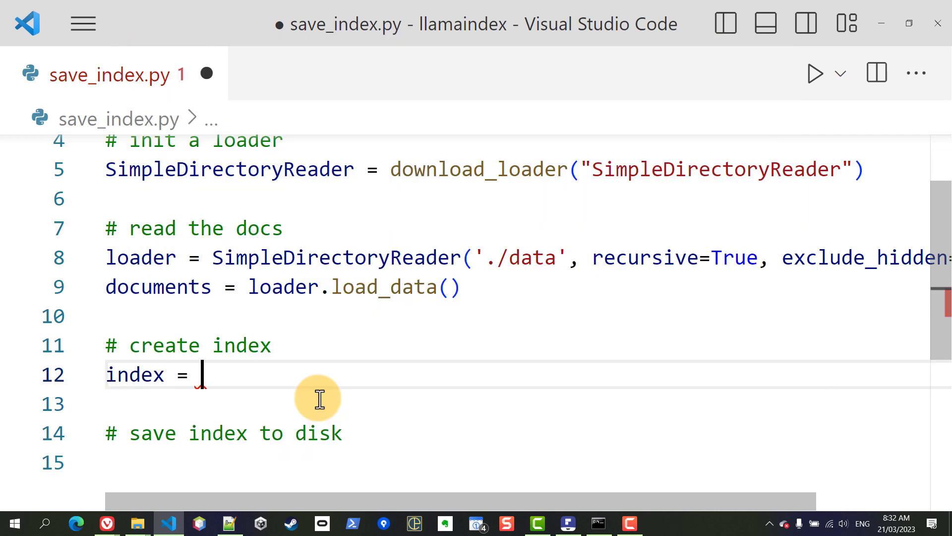
text(GPTSimpleVectorIndex)
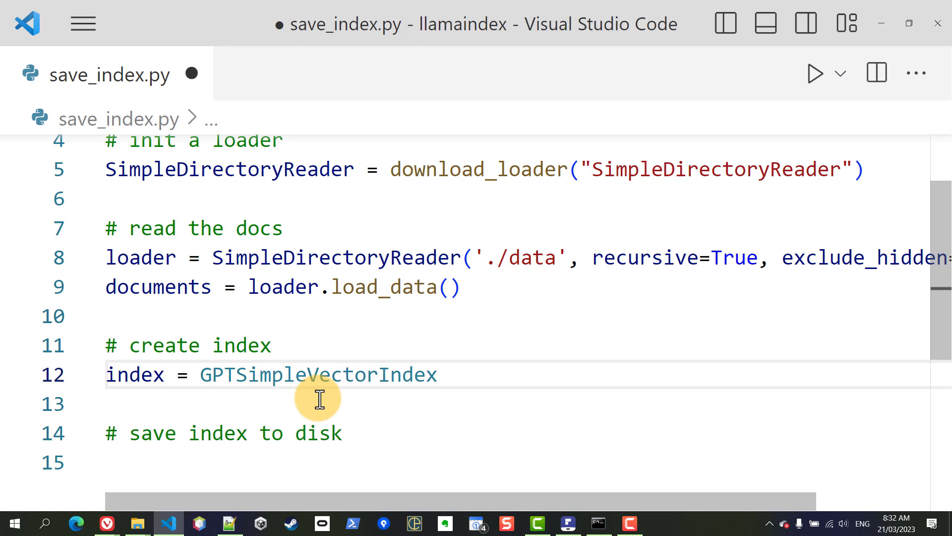
text((do)
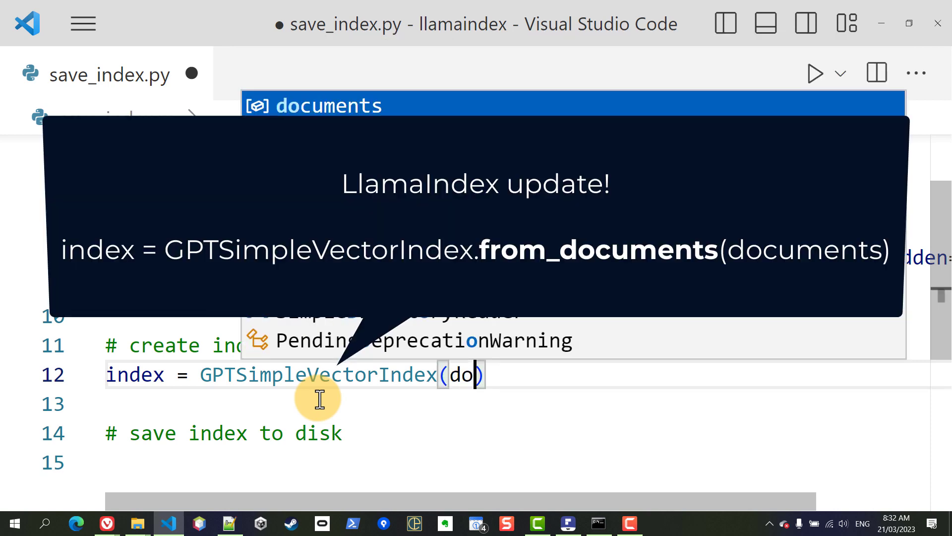
key(Tab)
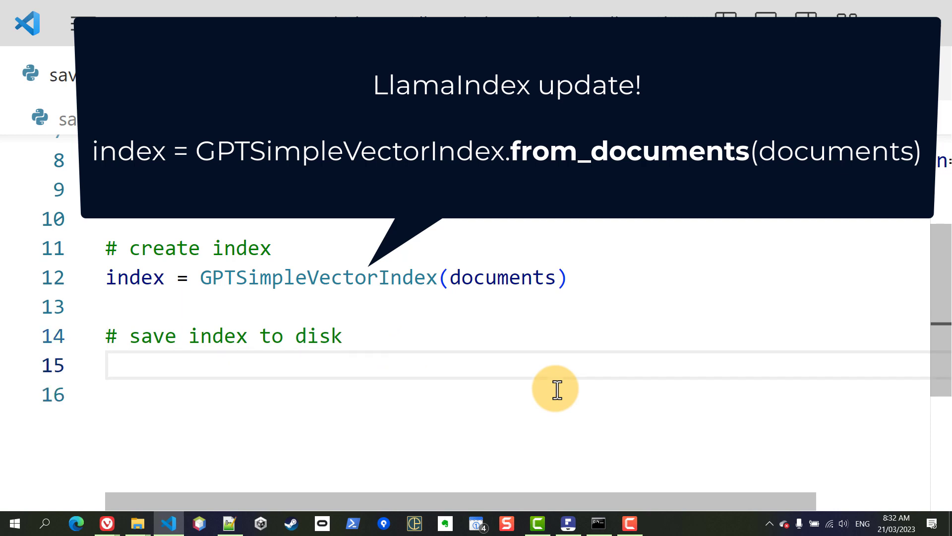
Save the index to disk as 'index.json' via index.save_to_disk
text(index.s)
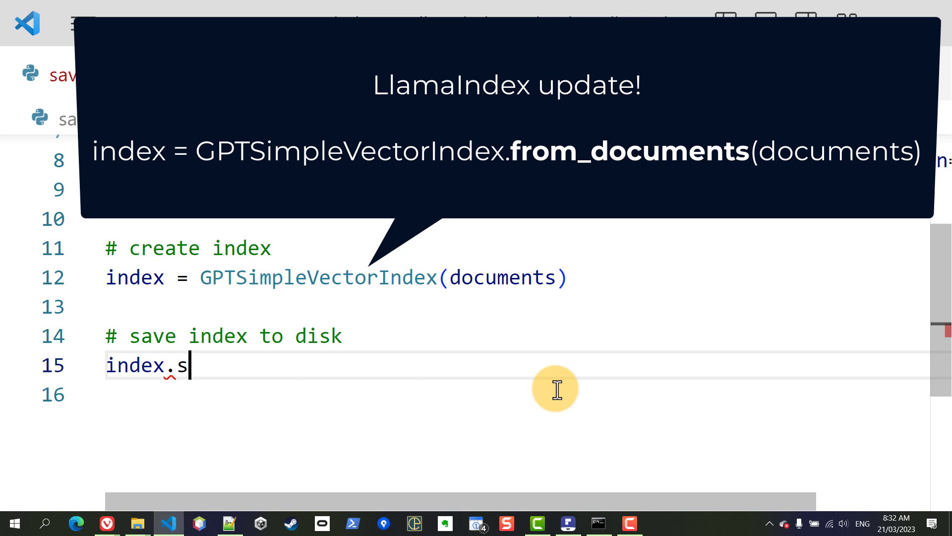
text(ave_to_)
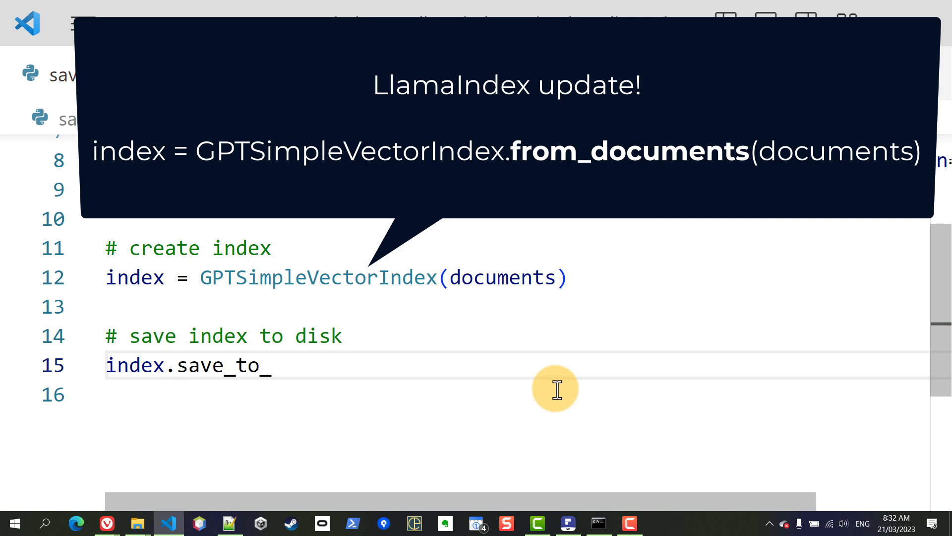
text(disk())
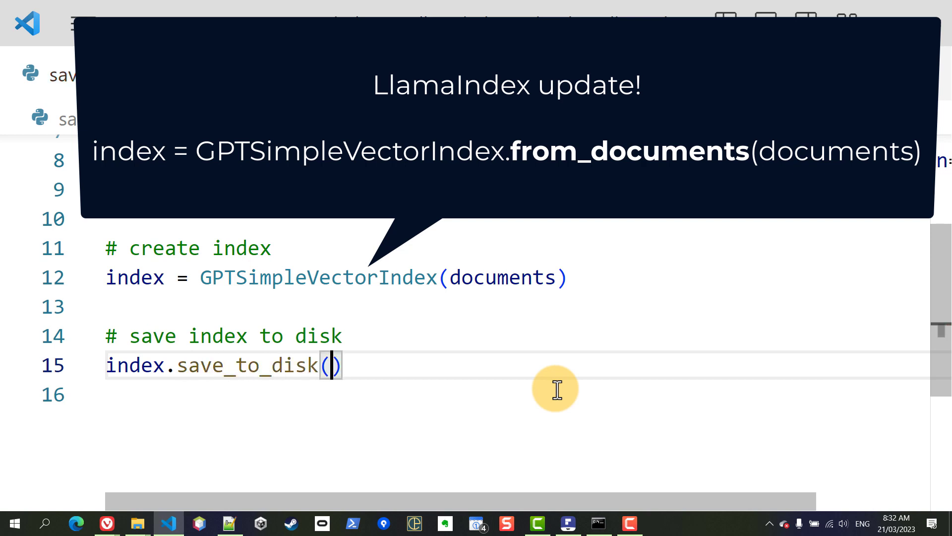
text('inde)
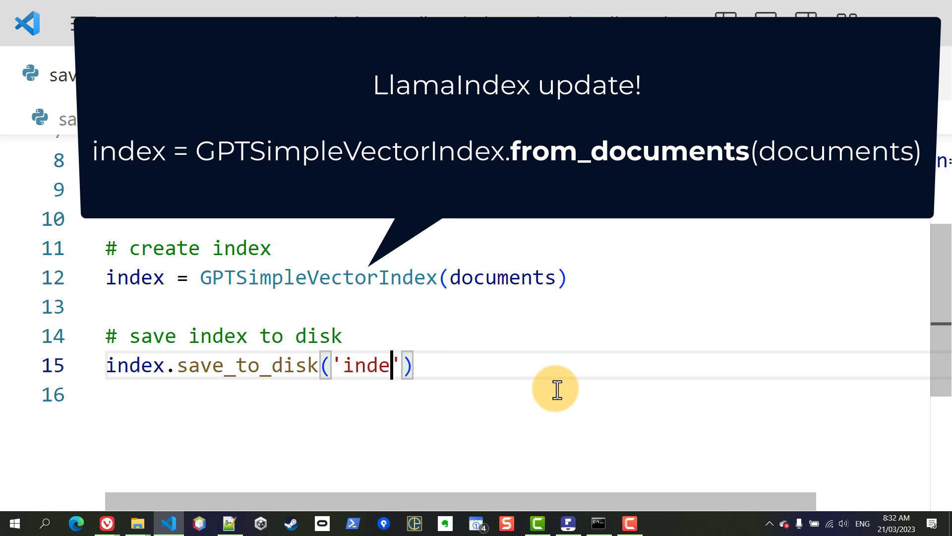
text(x.json)
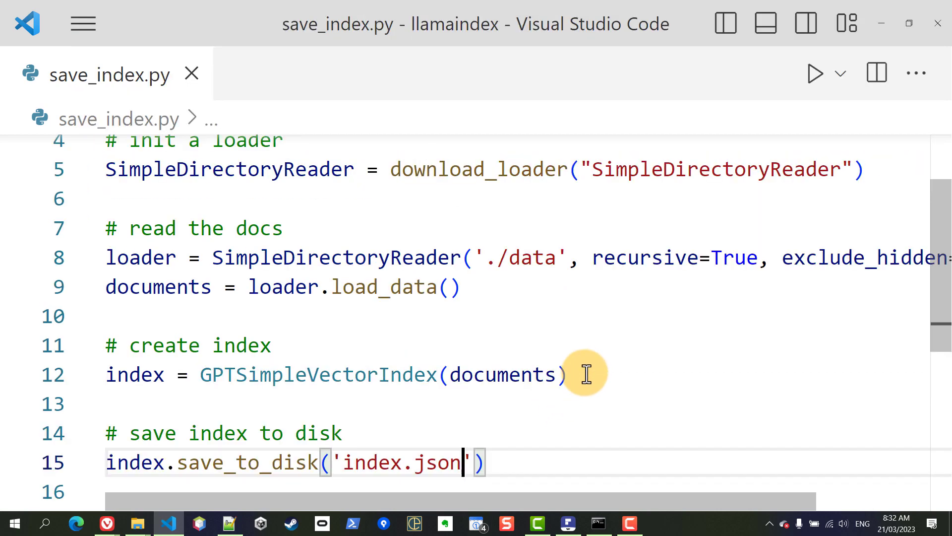
mouse_move(621, 331)
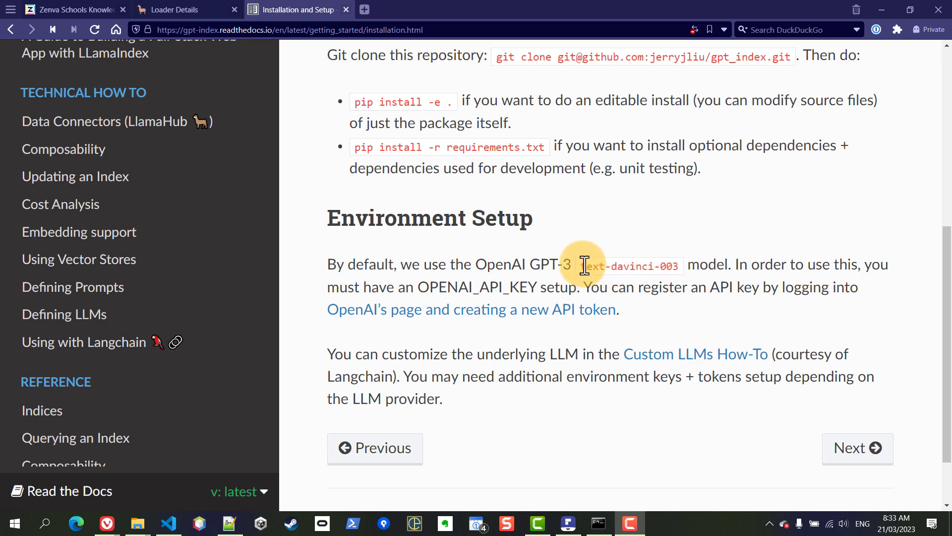
mouse_move(820, 246)
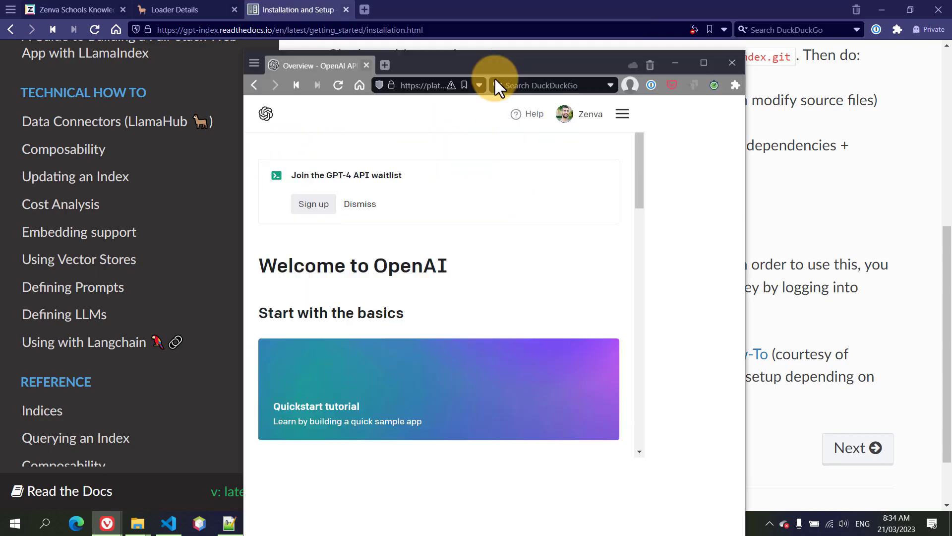
Maximize the browser and go to the account's API keys page from the profile menu
click(703, 62)
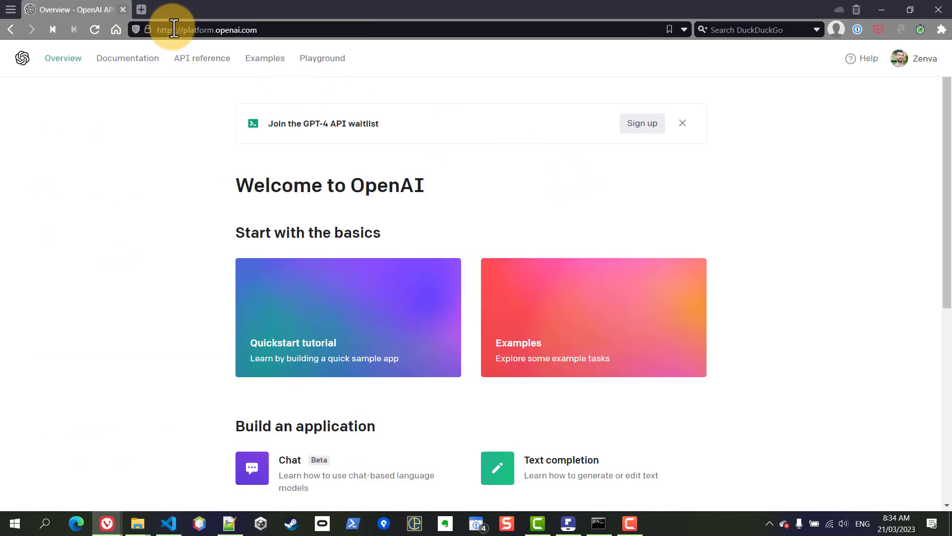
mouse_move(918, 60)
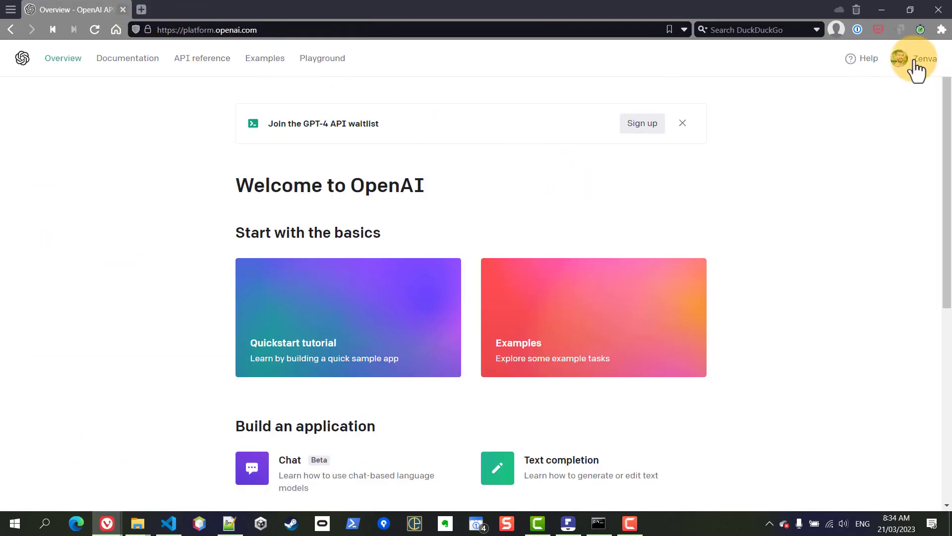
click(919, 57)
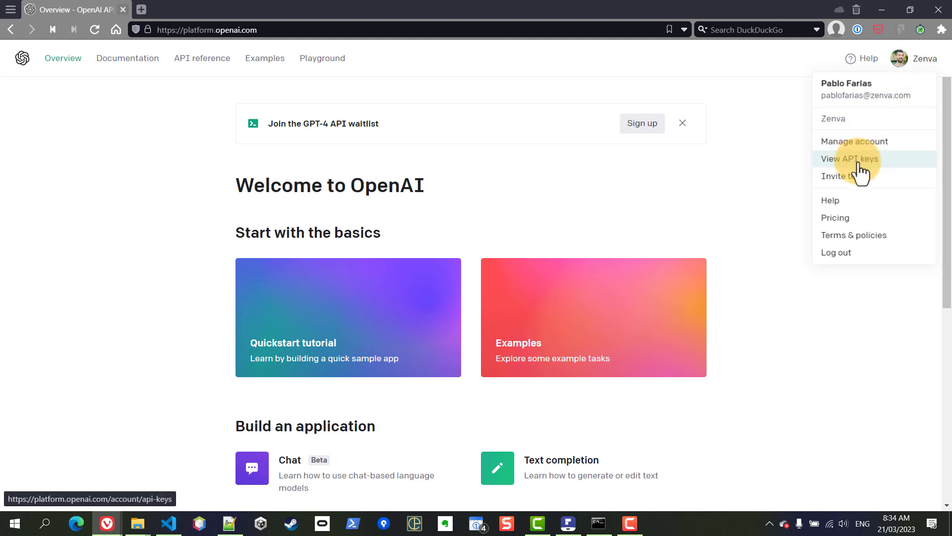
click(849, 158)
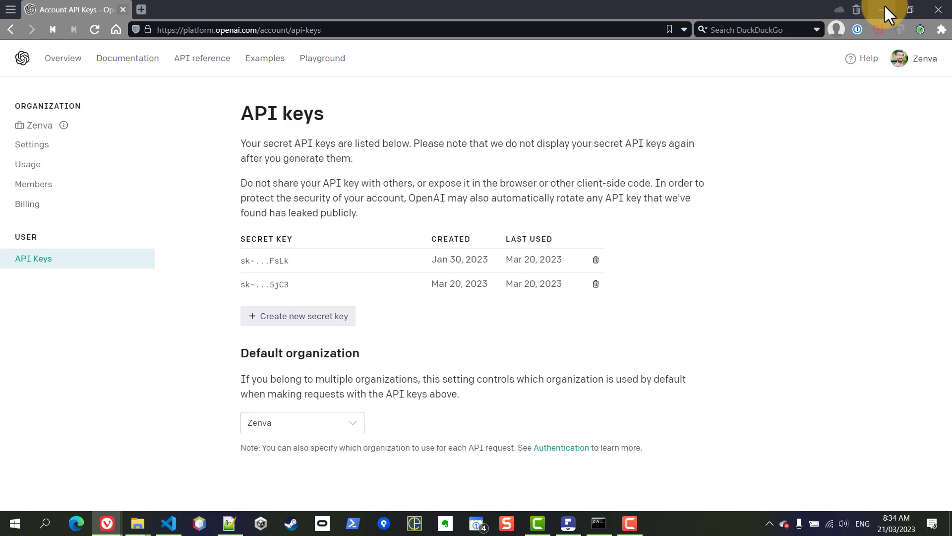
Minimize the browser and reach the Environment Variables settings in System Properties
click(298, 10)
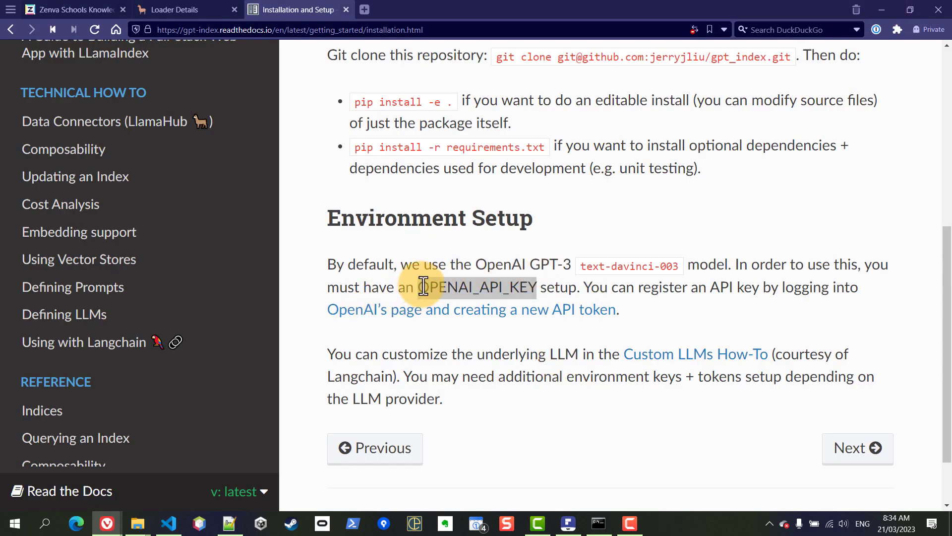
click(14, 522)
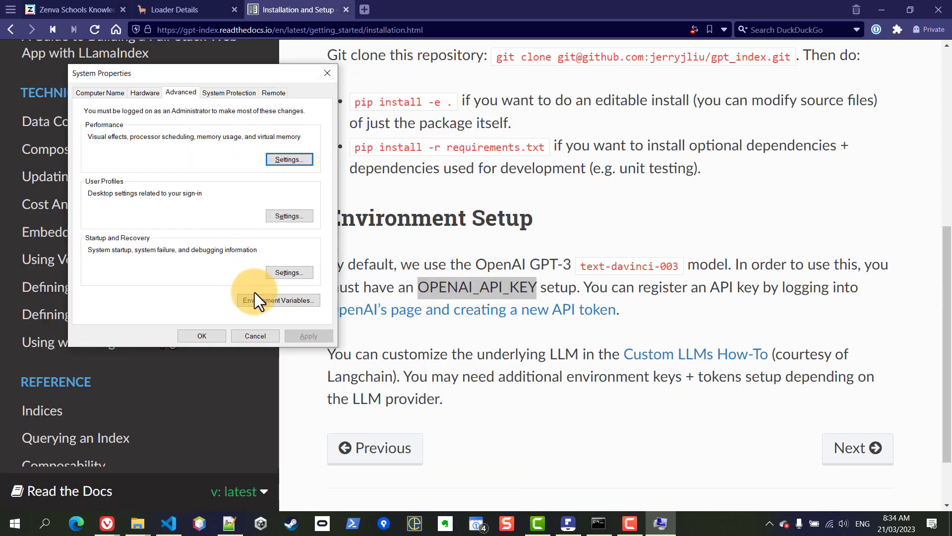
click(278, 300)
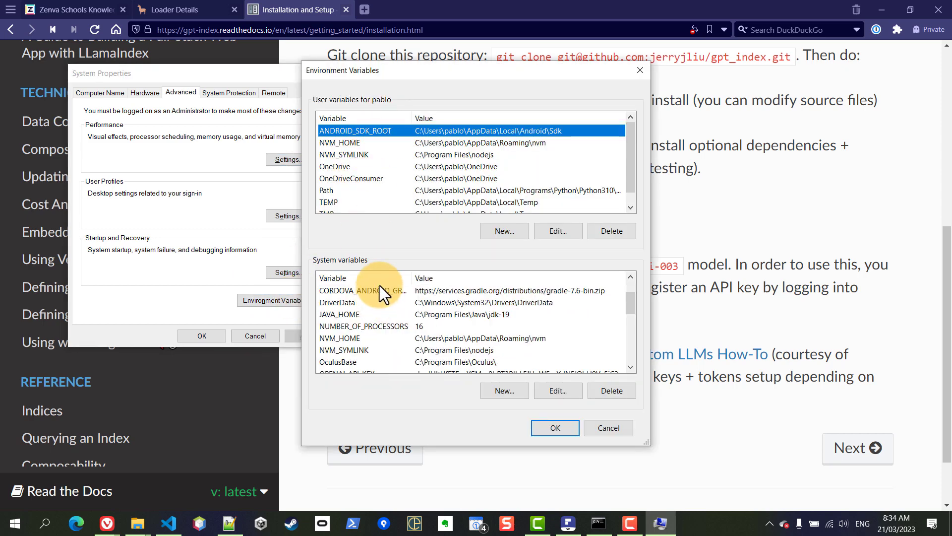
Review the existing OPENAI_API_KEY system variable and start a new one
scroll(down, 3)
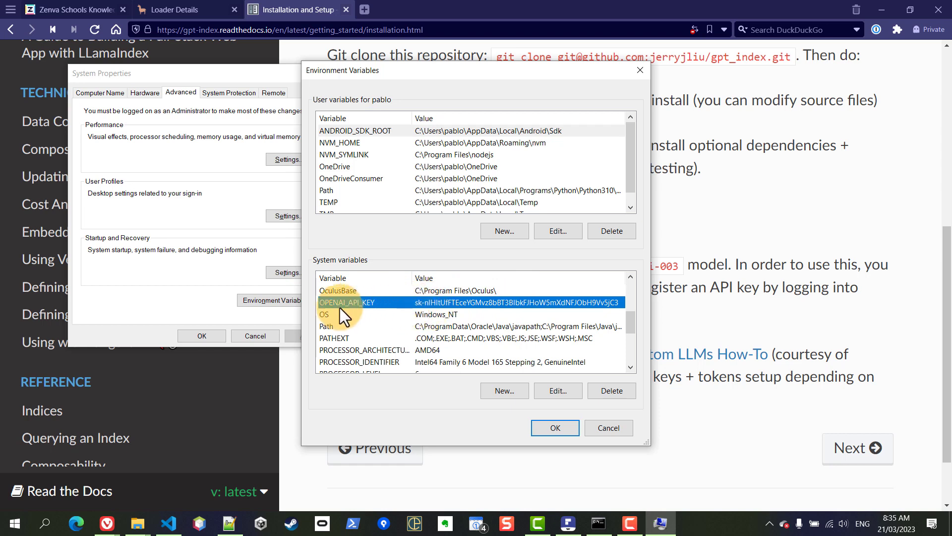
click(365, 302)
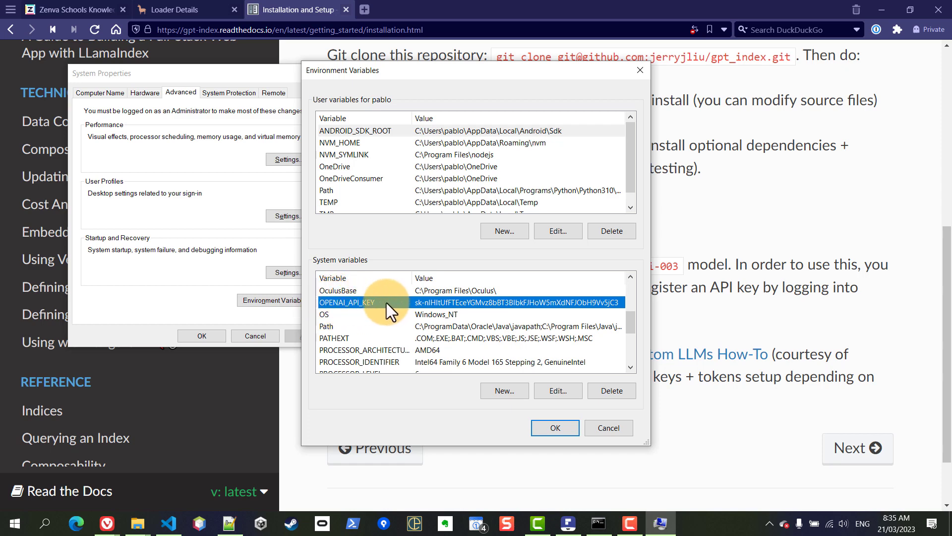
click(504, 391)
text(OPENAI_API_KEY)
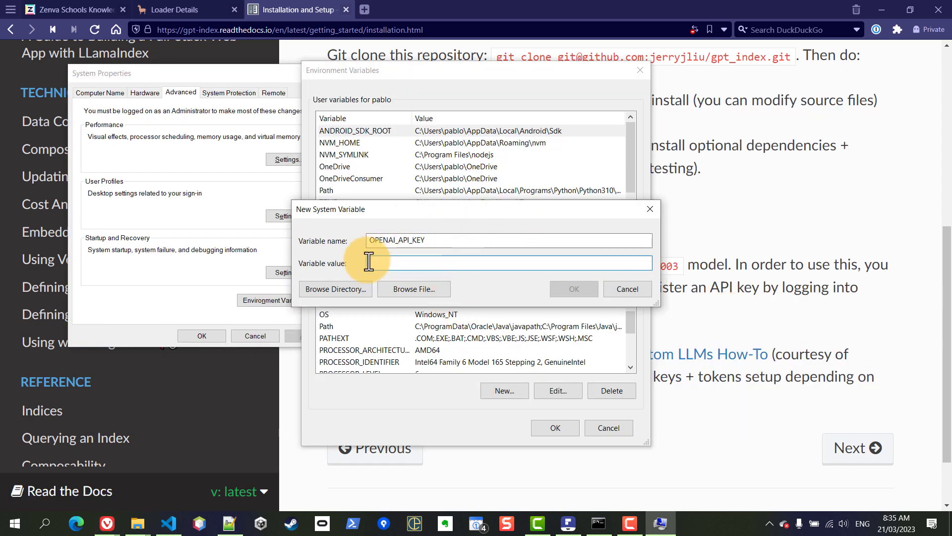
click(168, 523)
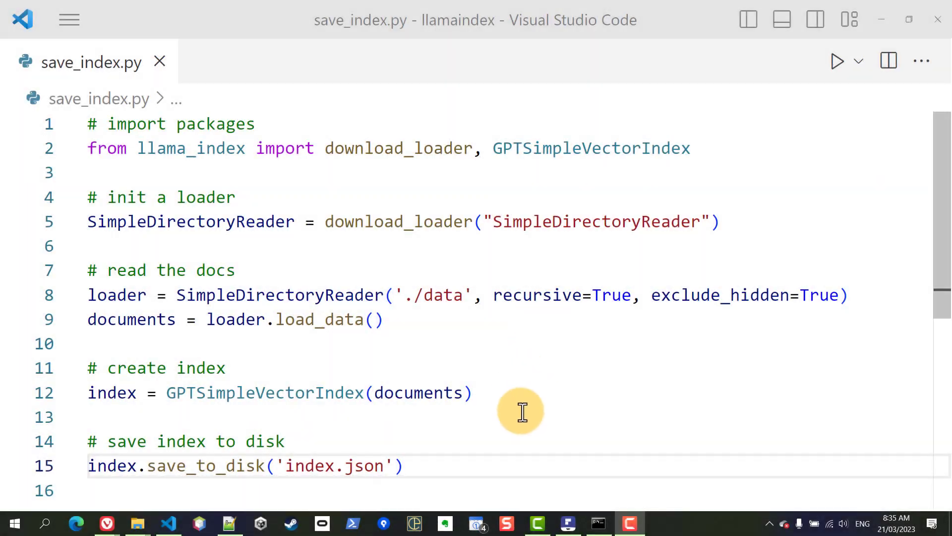
mouse_move(533, 424)
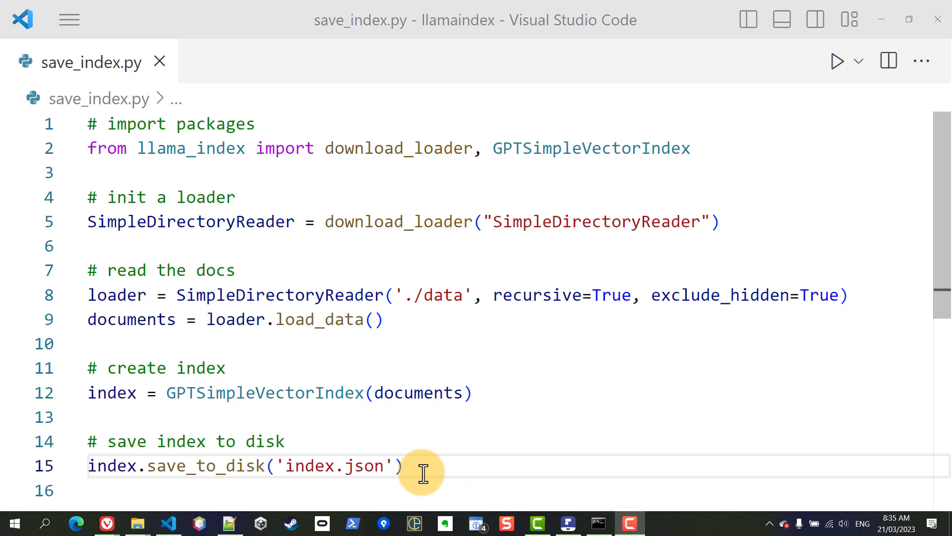
mouse_move(440, 470)
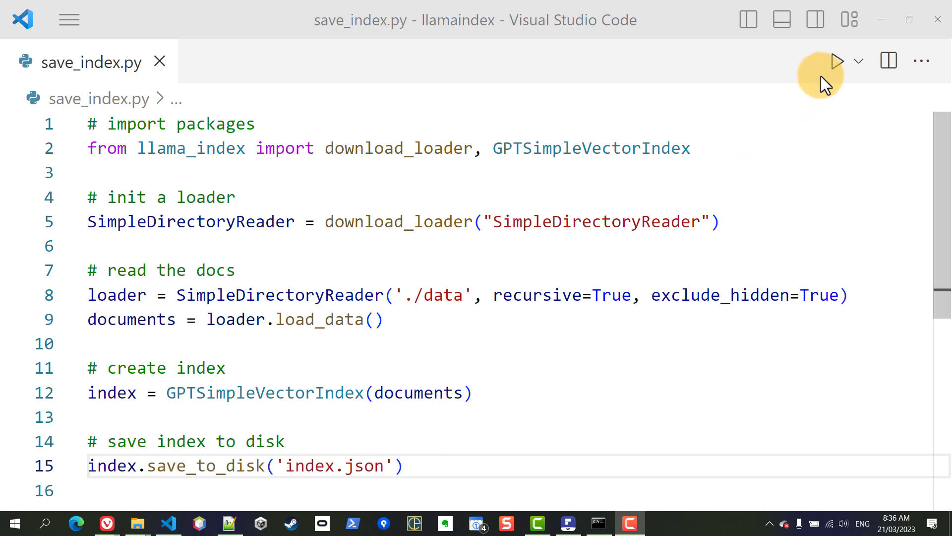
Run save_index.py and highlight the 111402 embedding tokens reported in the terminal
click(837, 60)
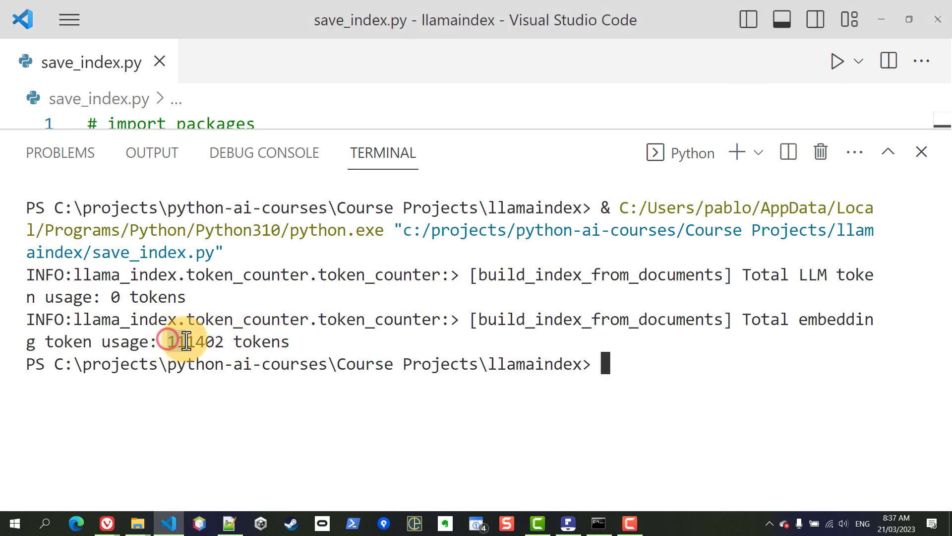
drag(171, 341, 289, 341)
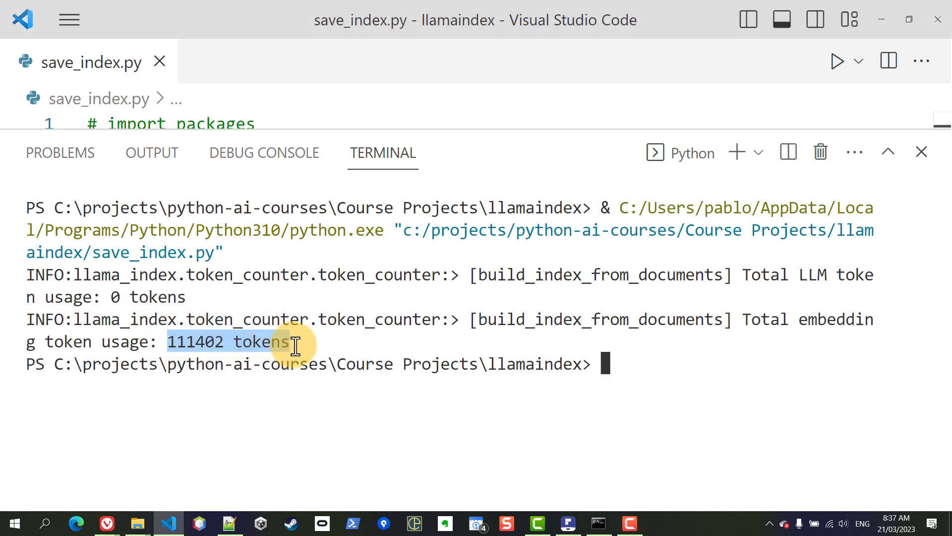
mouse_move(607, 122)
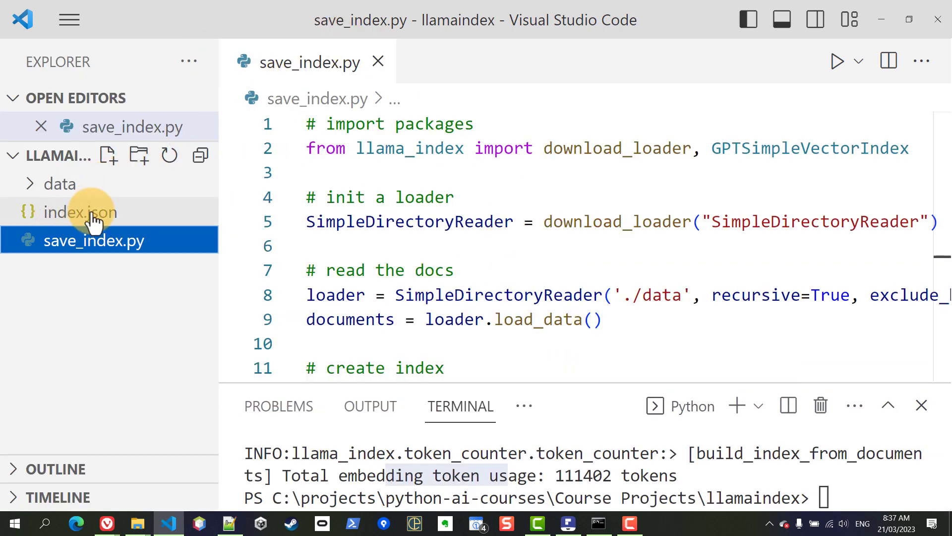
mouse_move(81, 212)
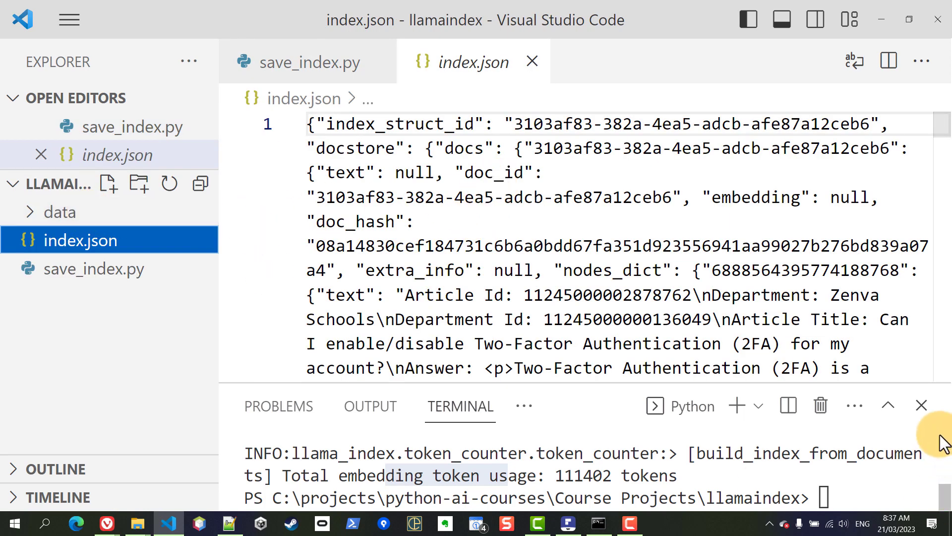
Open the generated index.json to view its stored document text and metadata
click(920, 405)
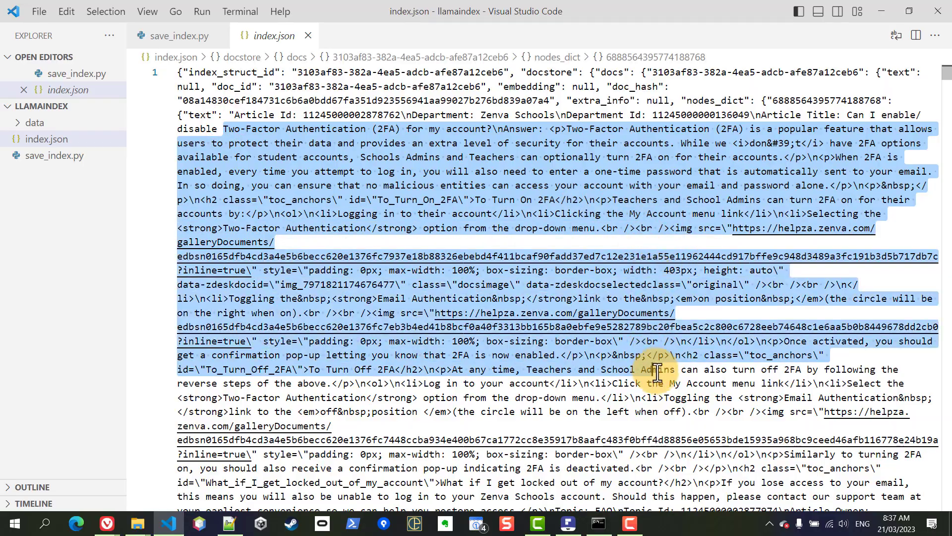
scroll(down, 3)
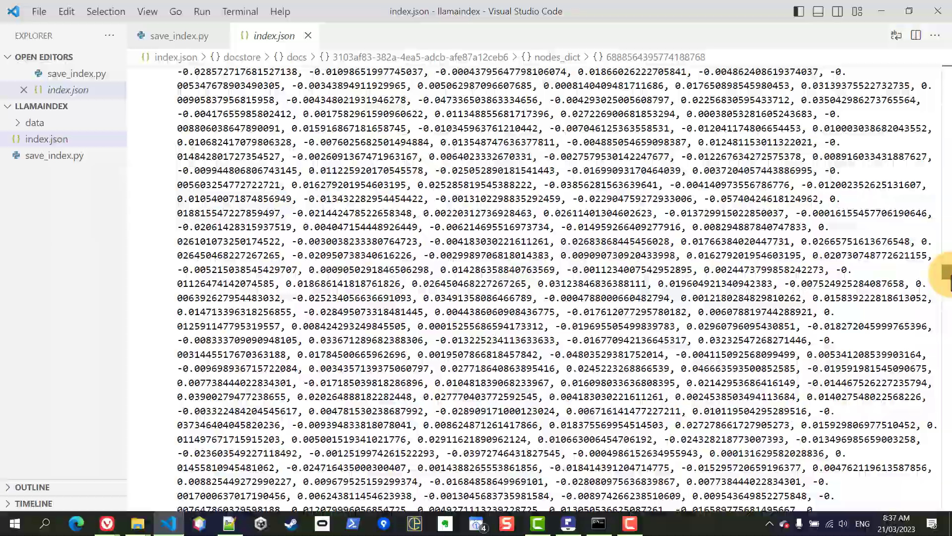
scroll(down, 3)
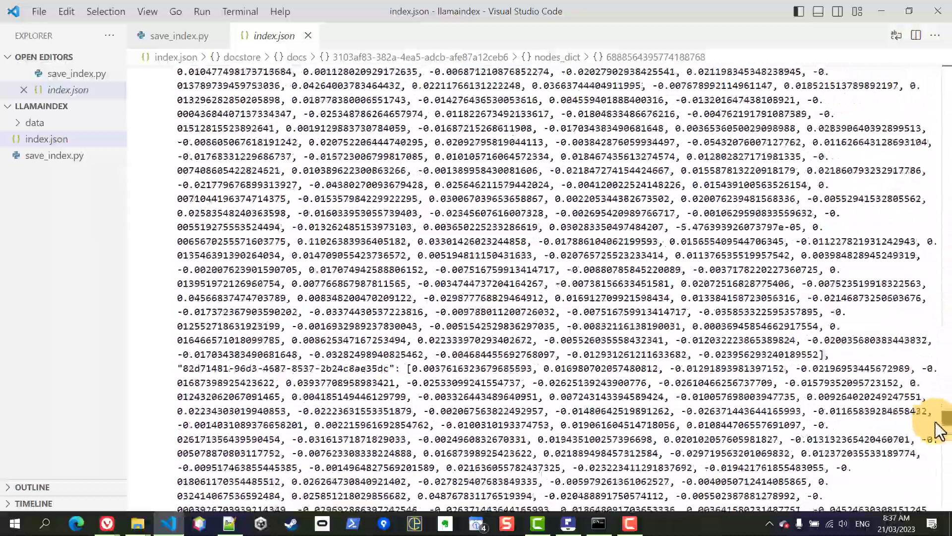
scroll(down, 3)
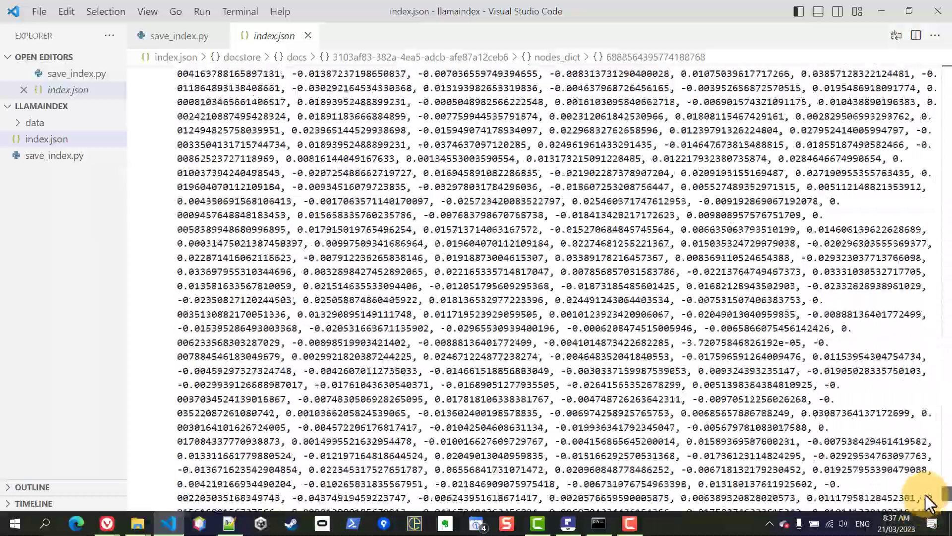
scroll(down, 3)
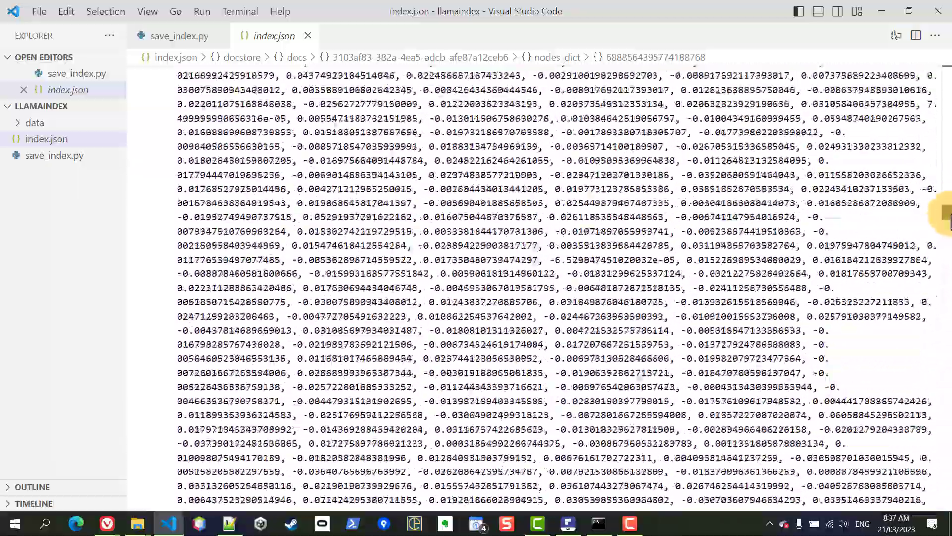
scroll(down, 3)
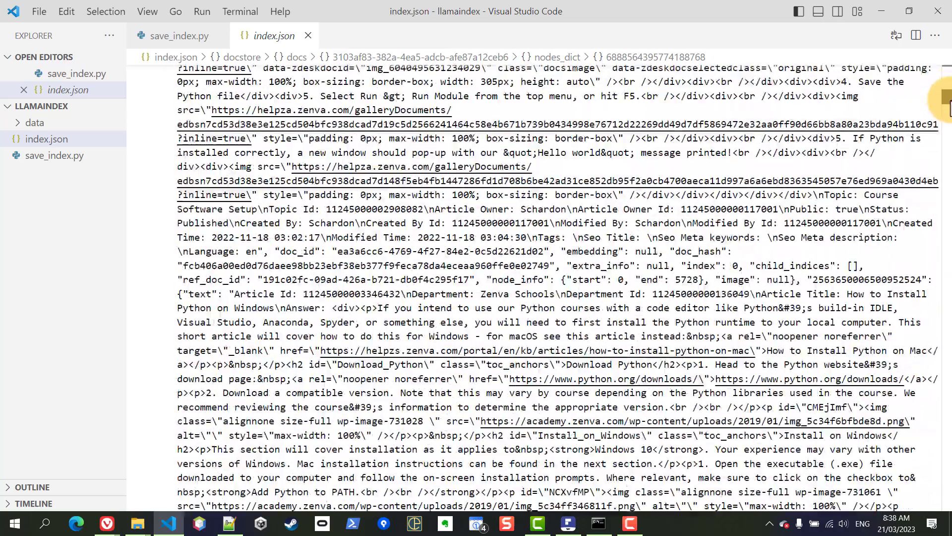
scroll(down, 3)
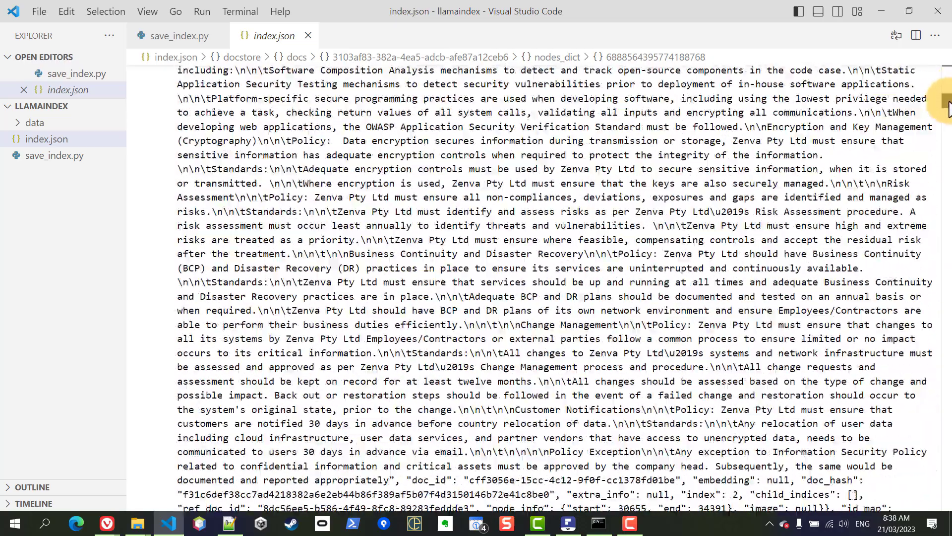